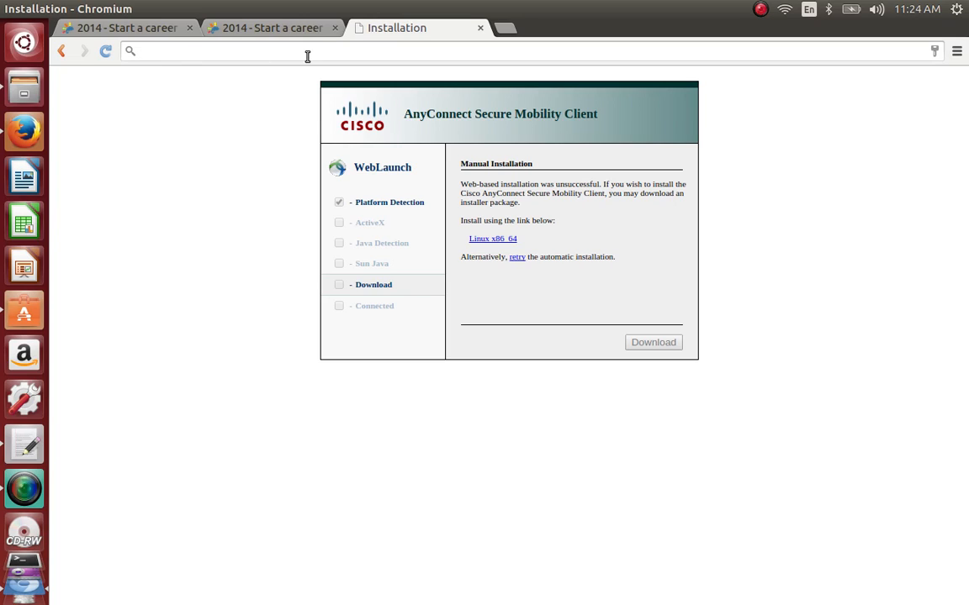
mouse_move(248, 128)
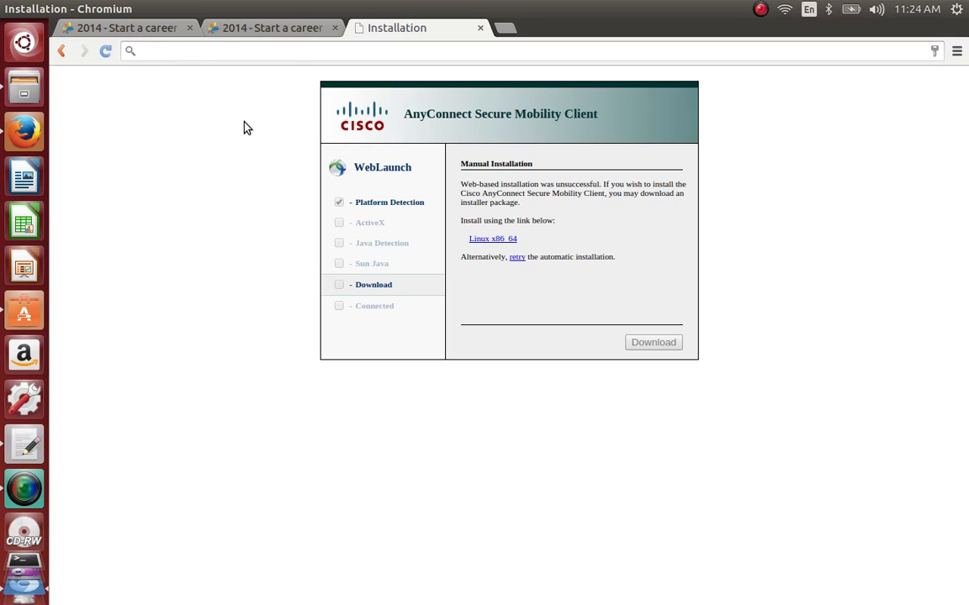
mouse_move(435, 165)
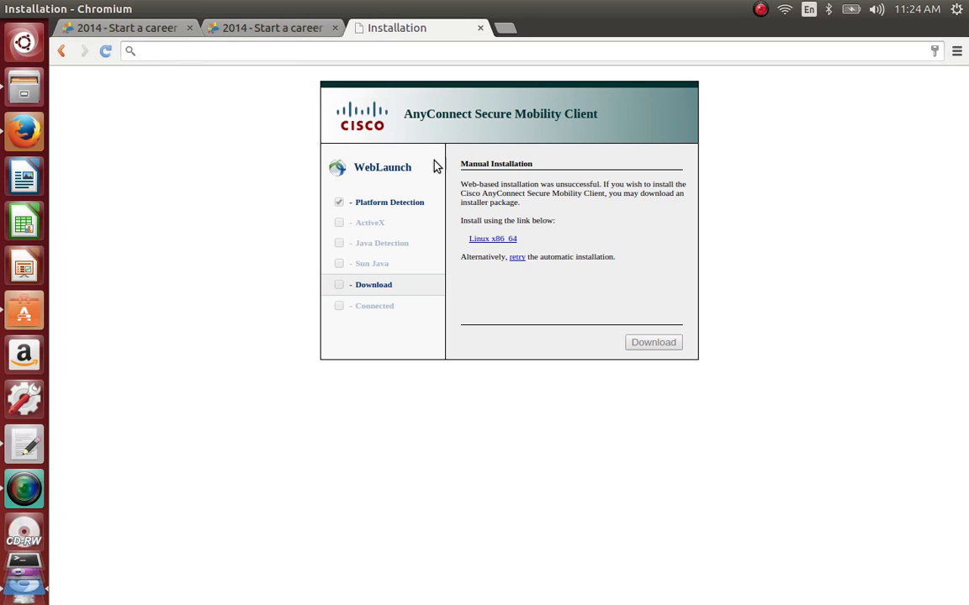
mouse_move(446, 173)
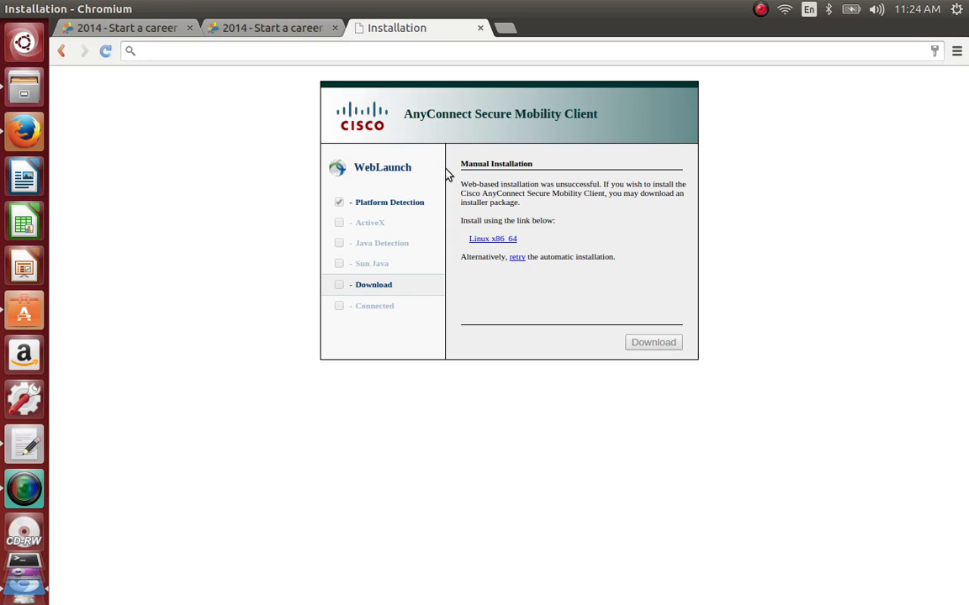
mouse_move(327, 218)
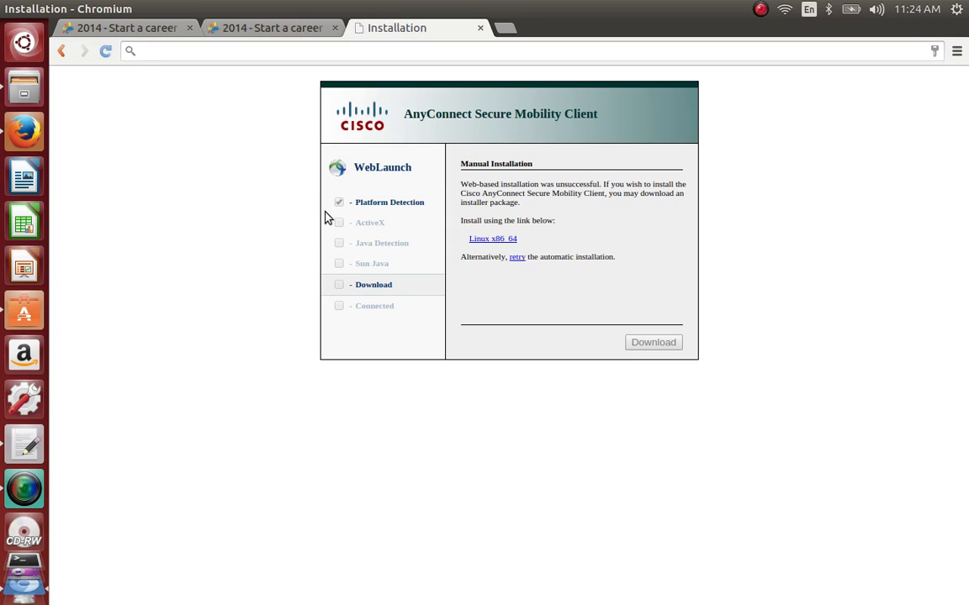
mouse_move(366, 263)
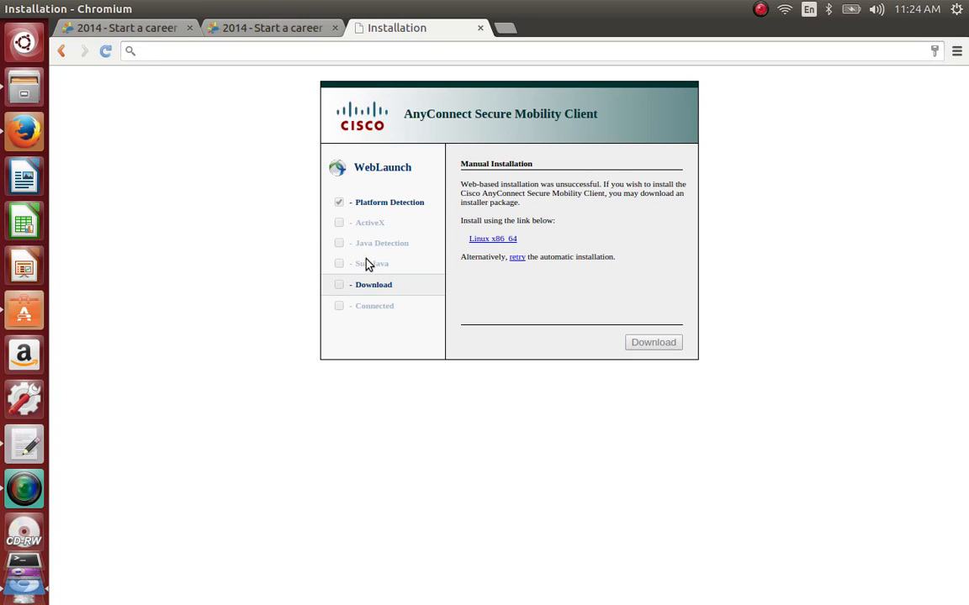
mouse_move(376, 327)
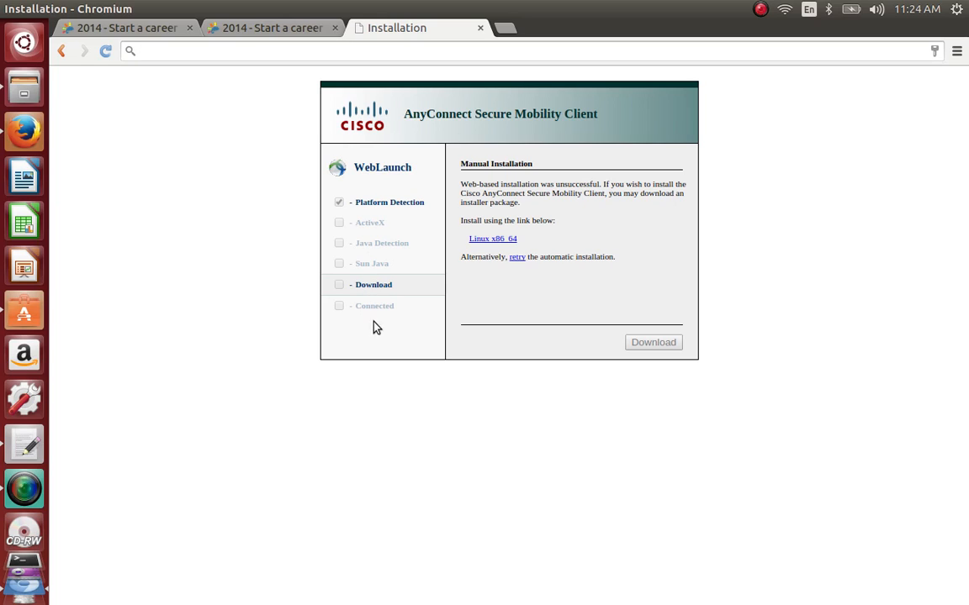
mouse_move(475, 182)
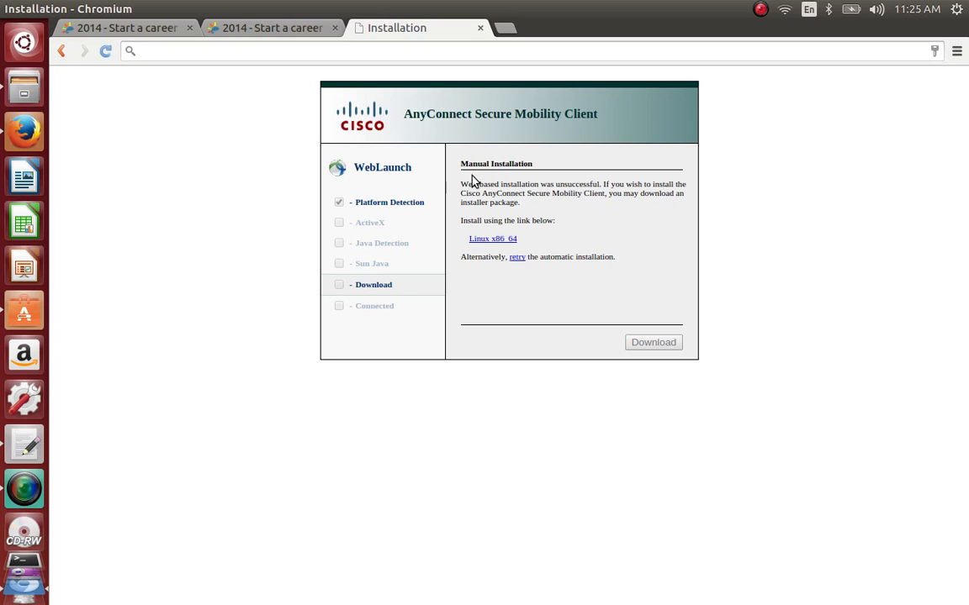
mouse_move(495, 249)
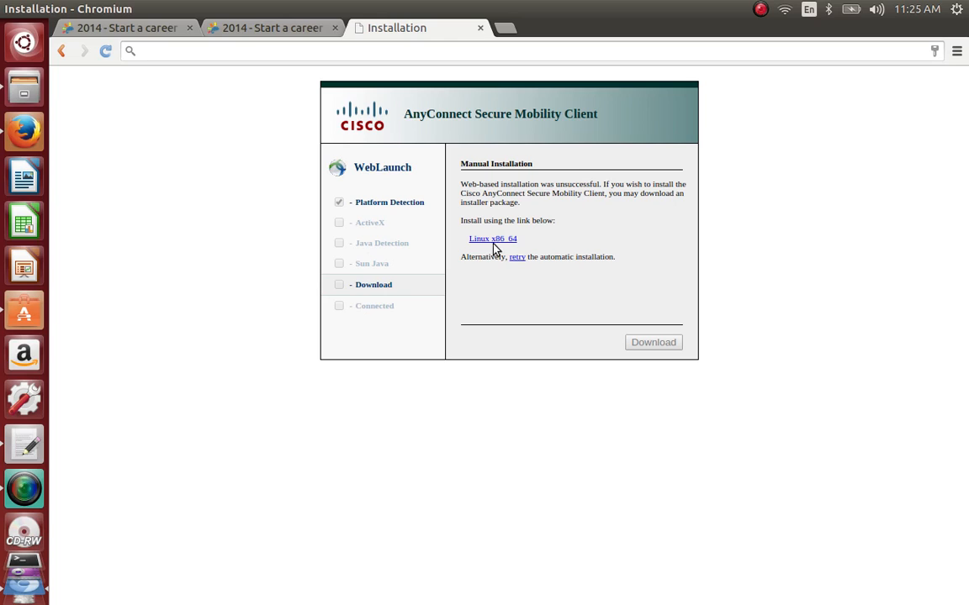
mouse_move(470, 250)
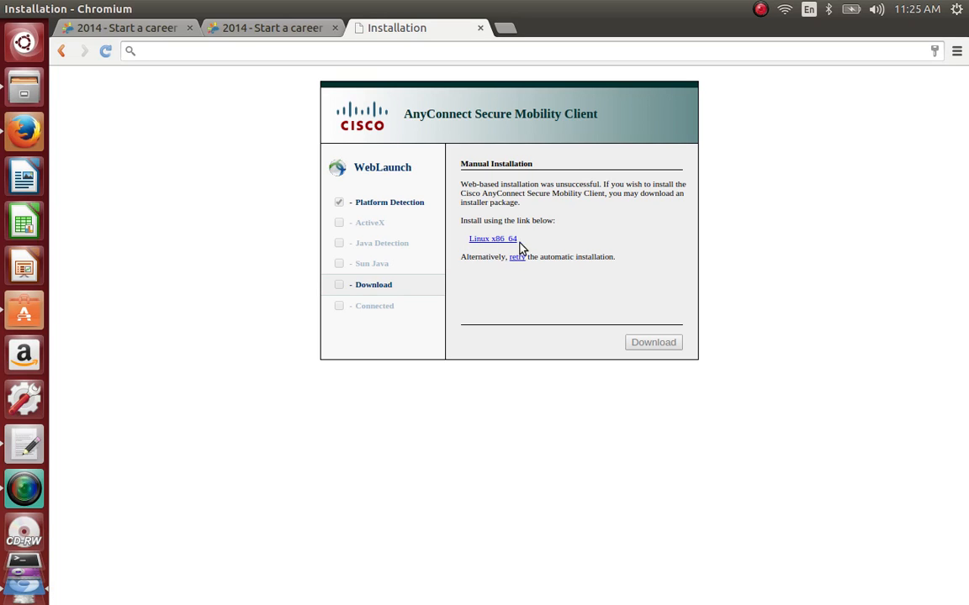
mouse_move(467, 253)
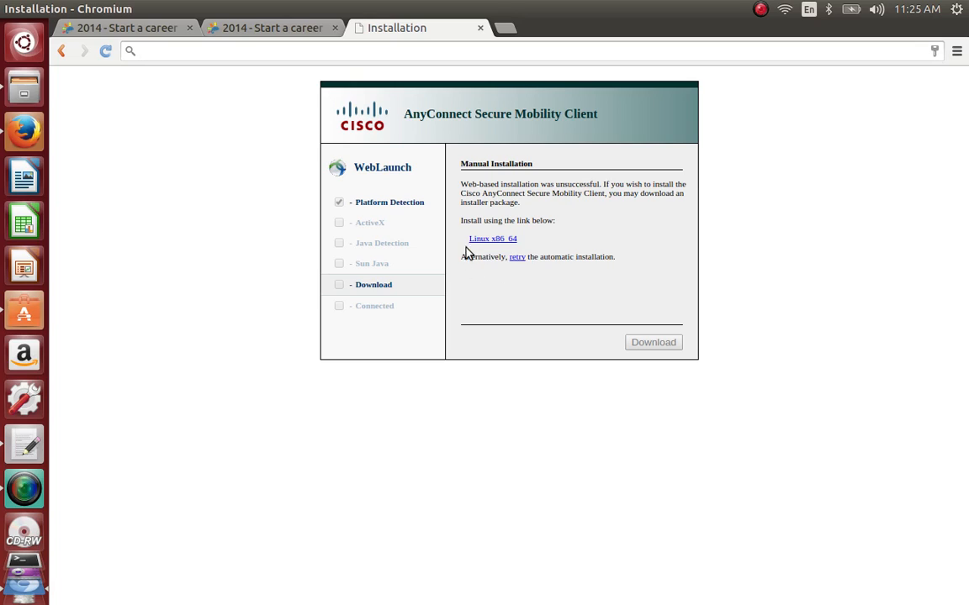
mouse_move(589, 221)
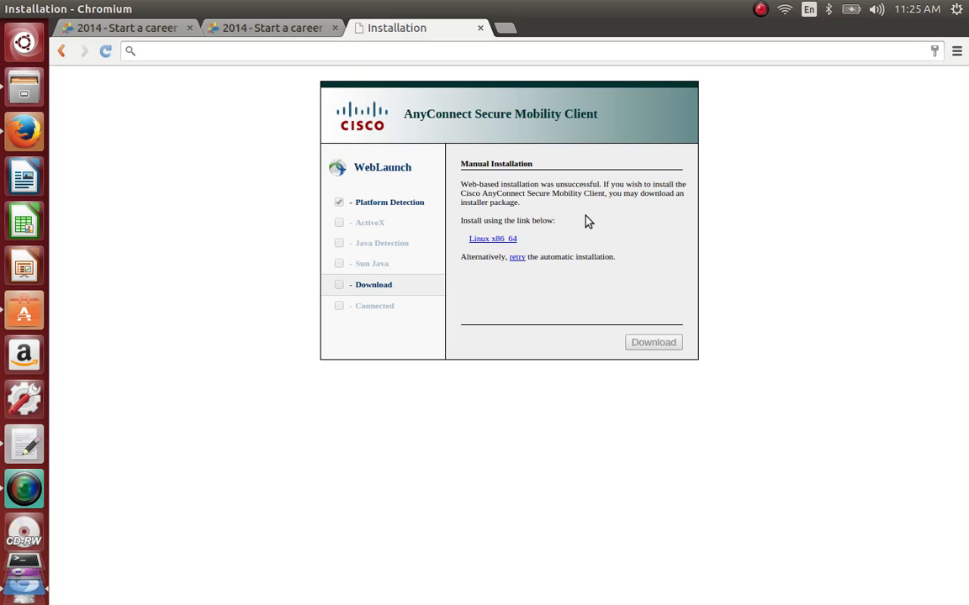
mouse_move(501, 236)
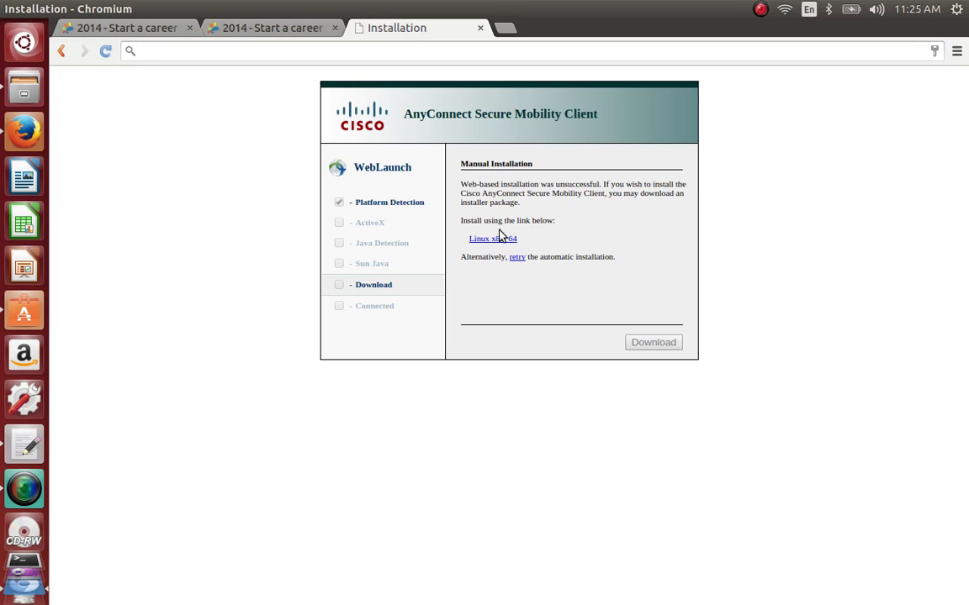
mouse_move(510, 191)
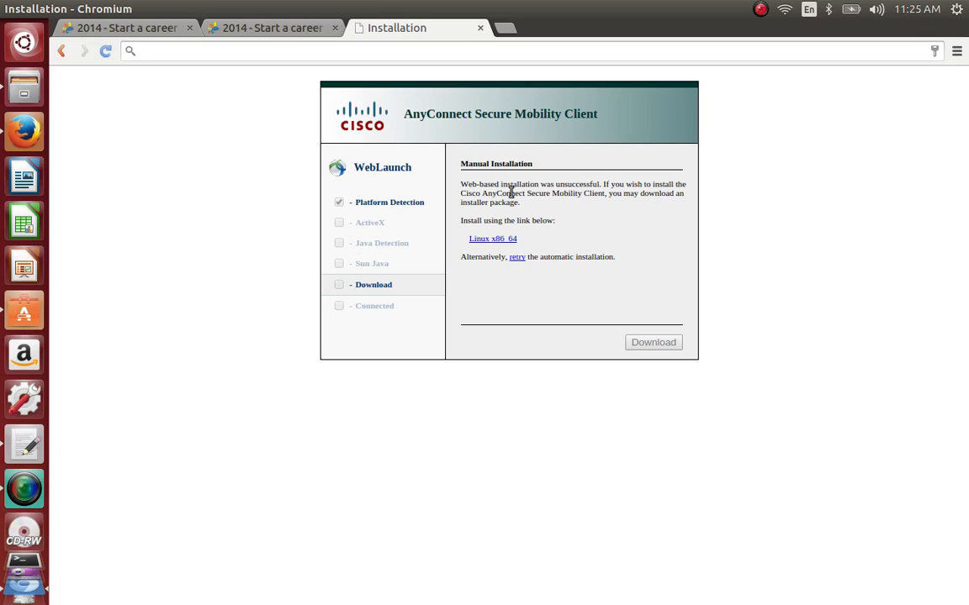
mouse_move(492, 239)
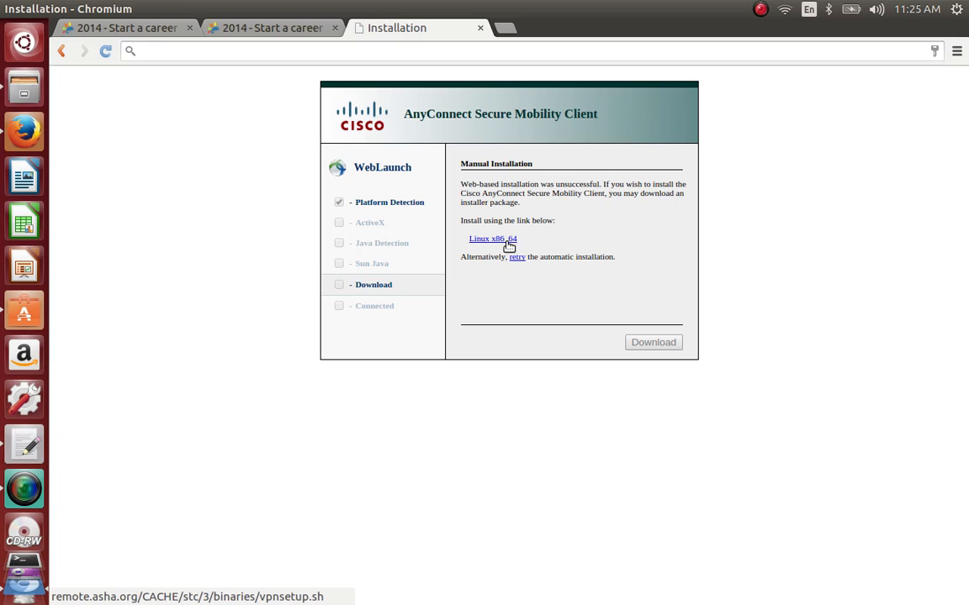
Step: Download vpnsetup.sh from the Linux x86_64 link on the AnyConnect installation page
left_click(492, 239)
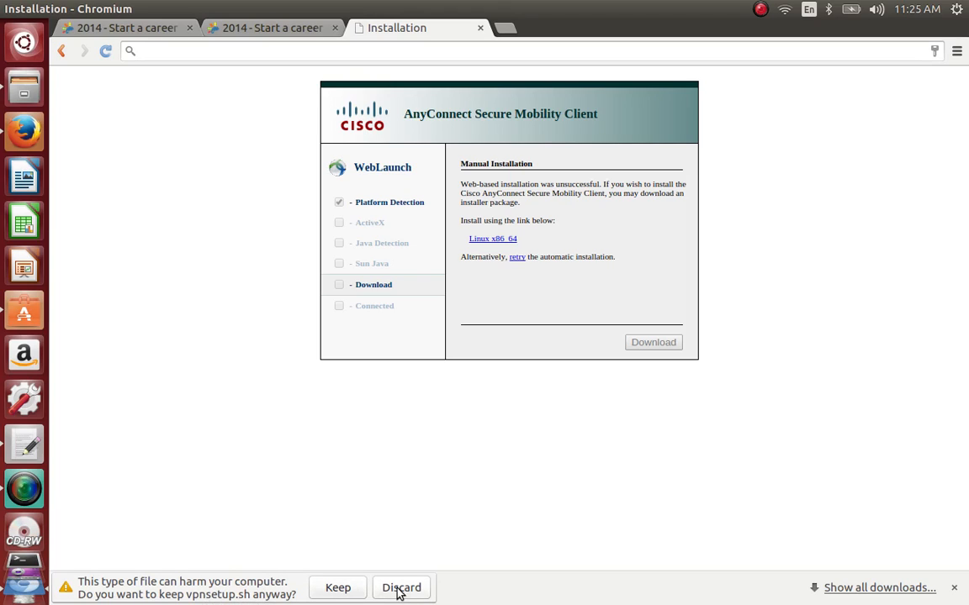
mouse_move(23, 87)
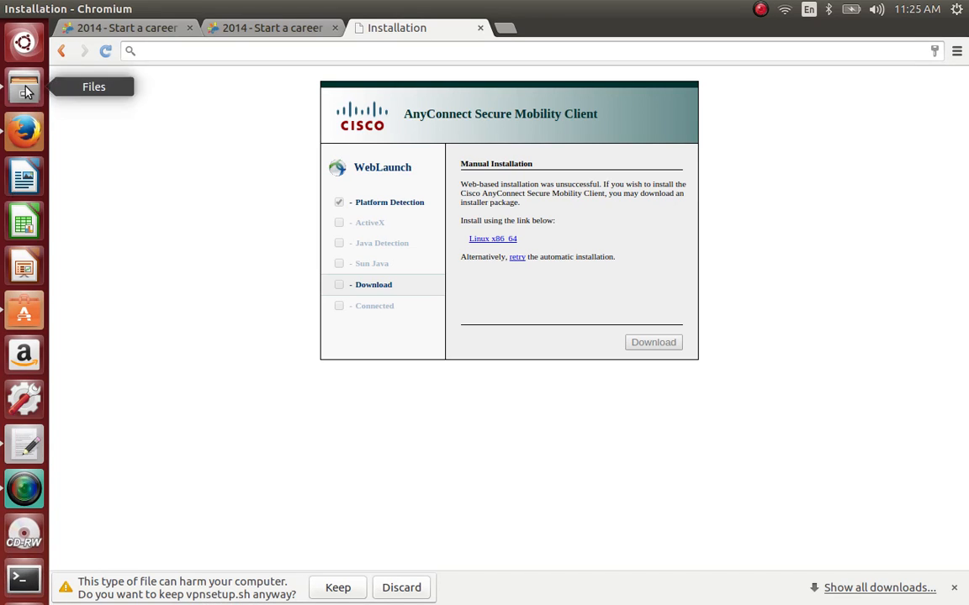
left_click(23, 87)
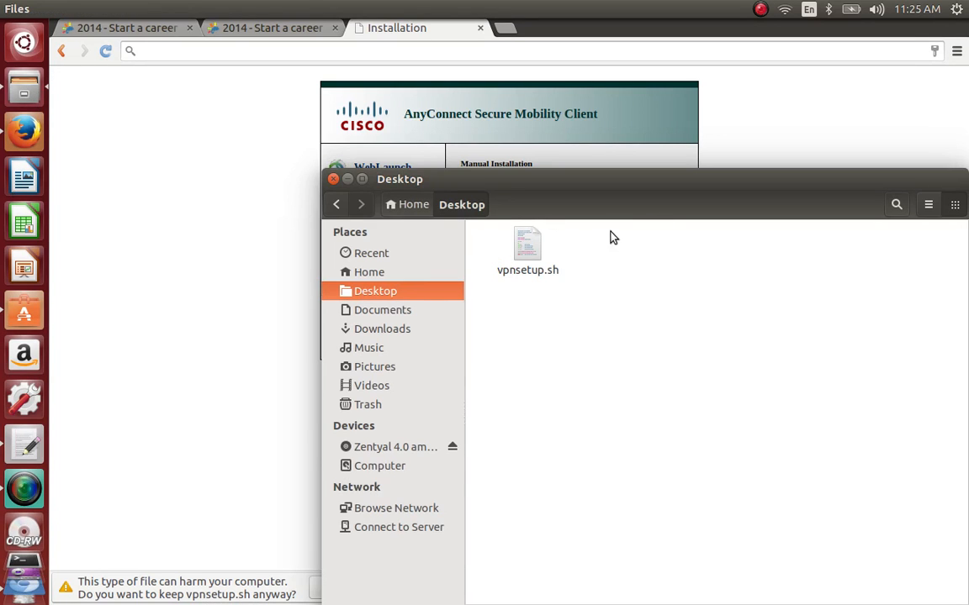
left_click(382, 329)
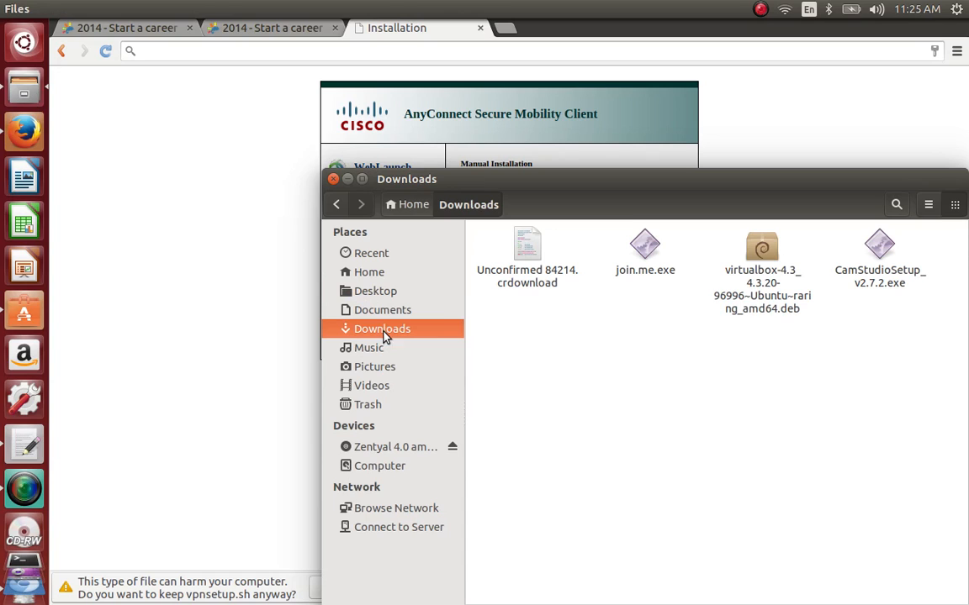
mouse_move(404, 303)
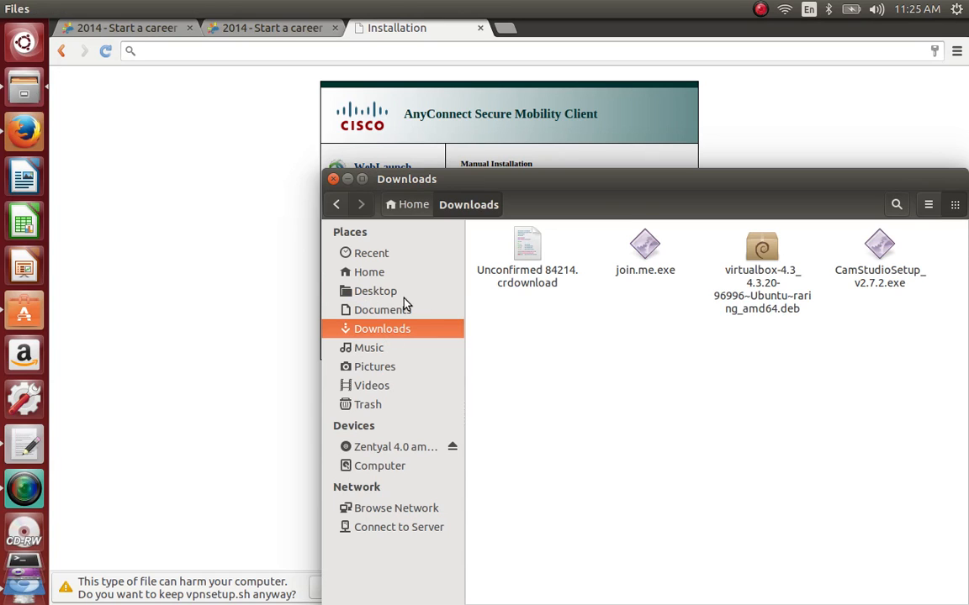
left_click(375, 291)
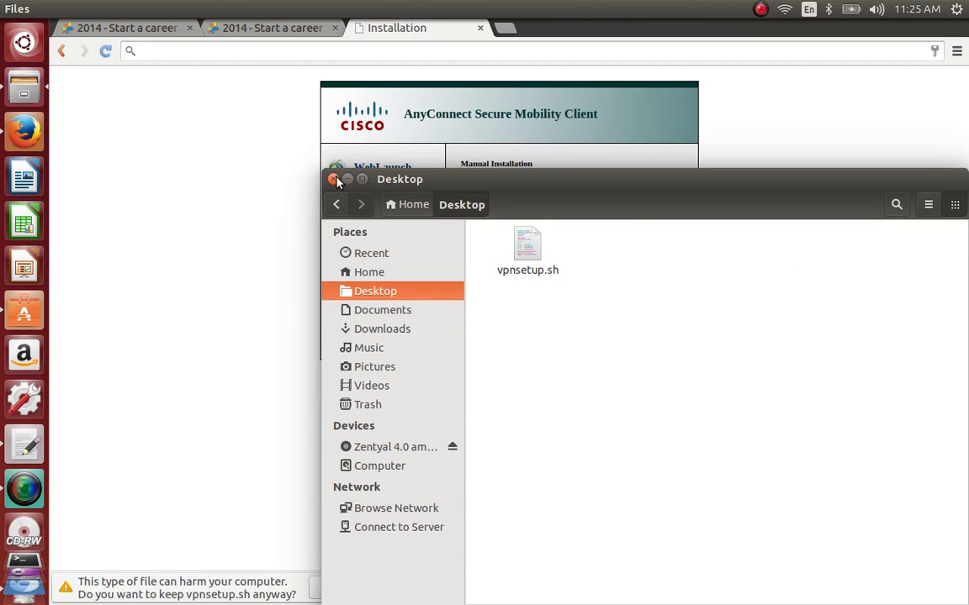
left_click(335, 179)
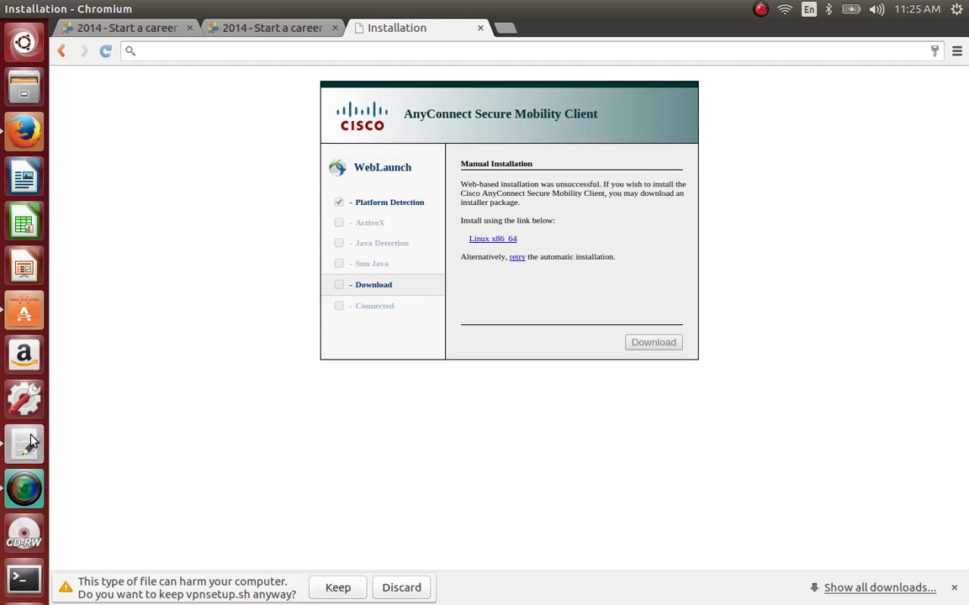
Step: Bring up gedit with the cd, chmod 755 and sudo ./vpnsetup.sh commands, raising its window
left_click(23, 444)
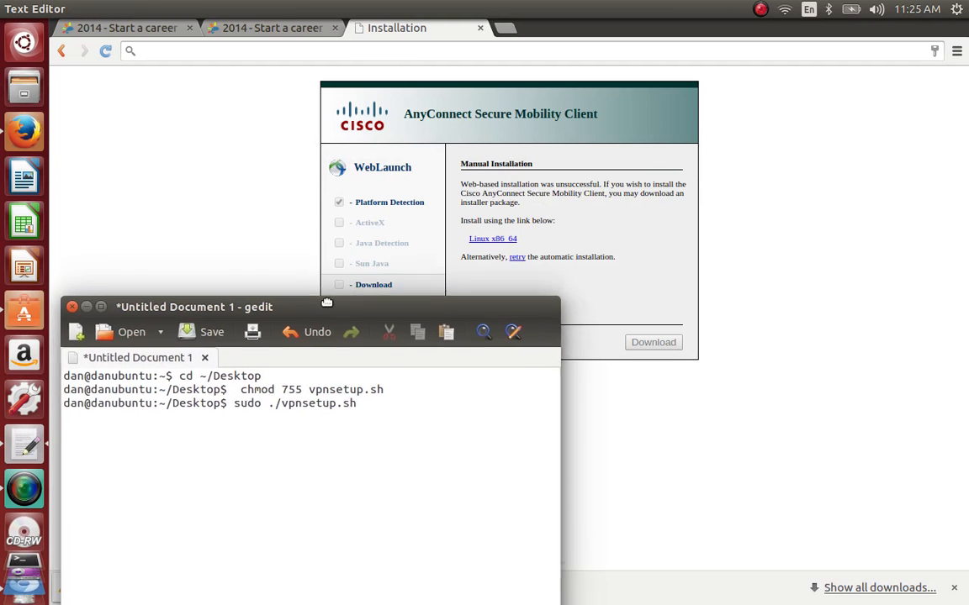
left_click_drag(194, 307, 190, 247)
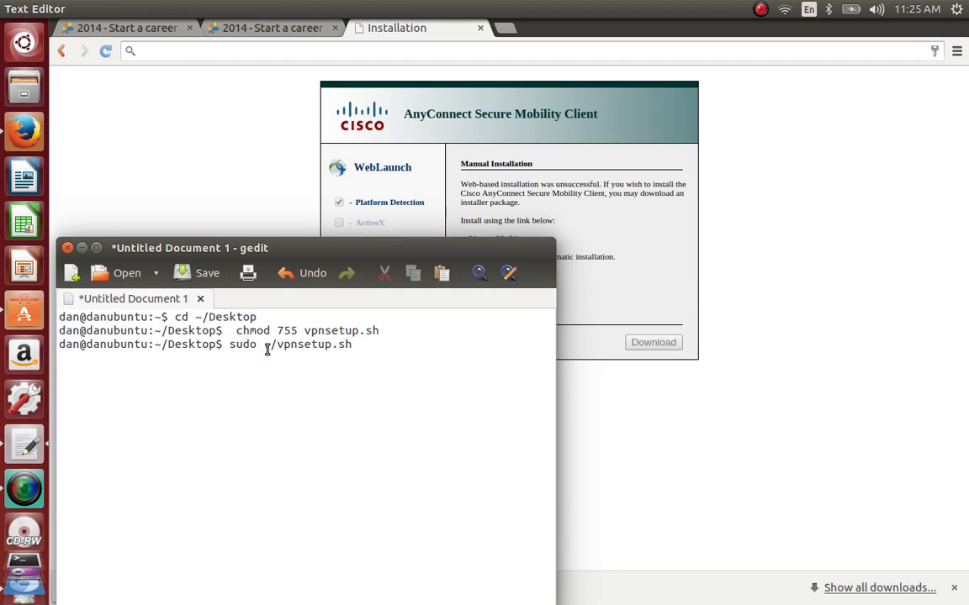
type(".")
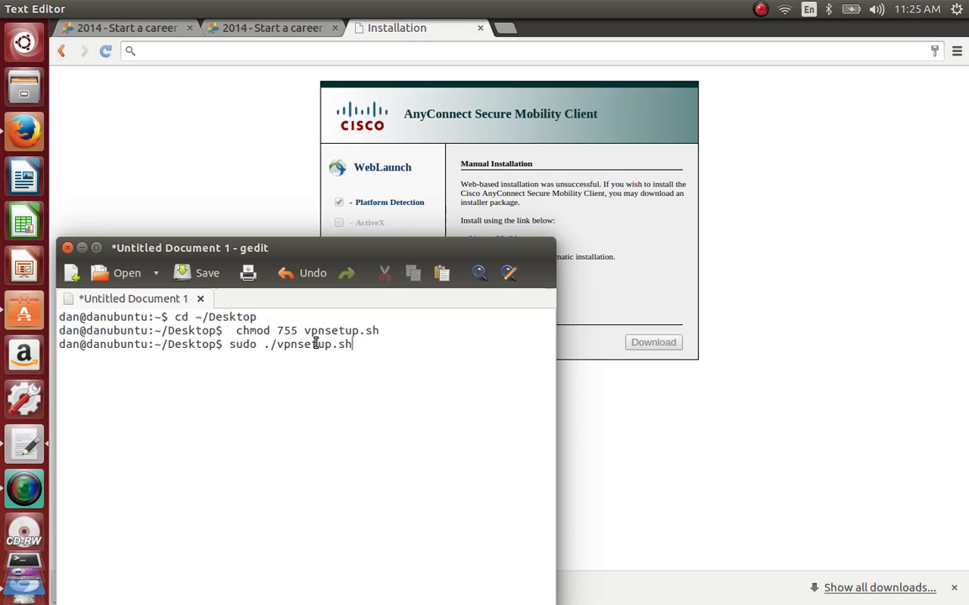
mouse_move(168, 366)
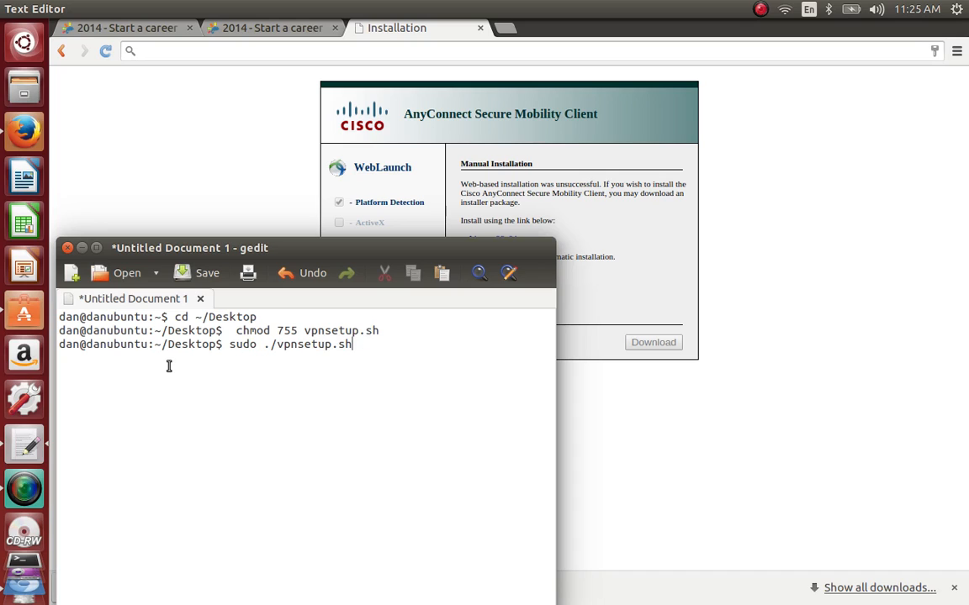
mouse_move(361, 357)
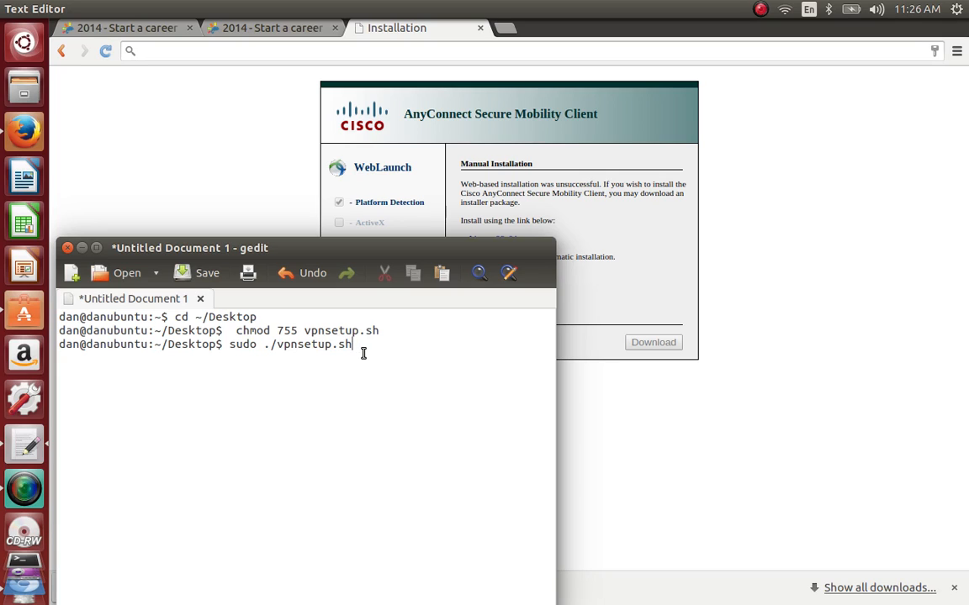
mouse_move(189, 325)
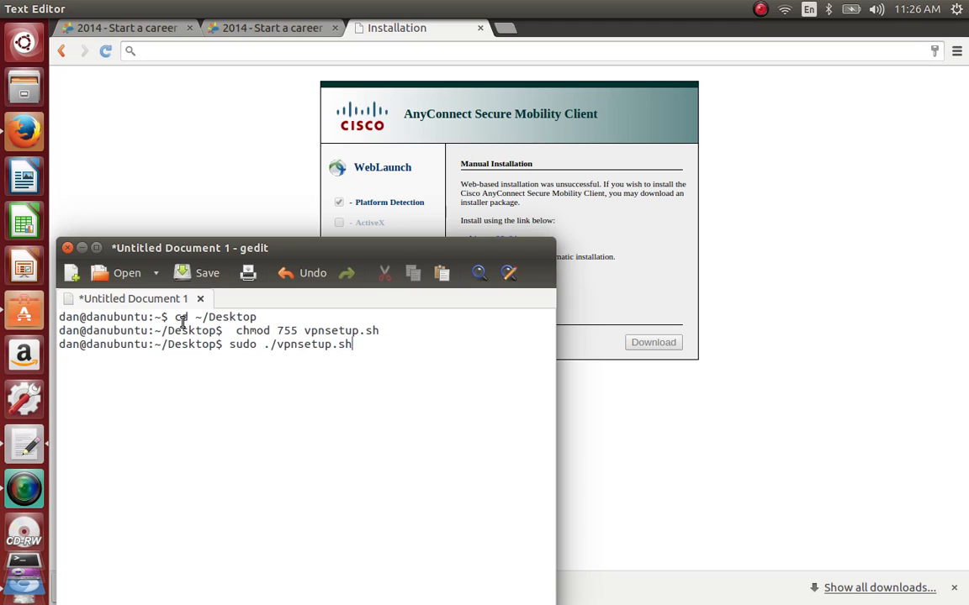
mouse_move(63, 364)
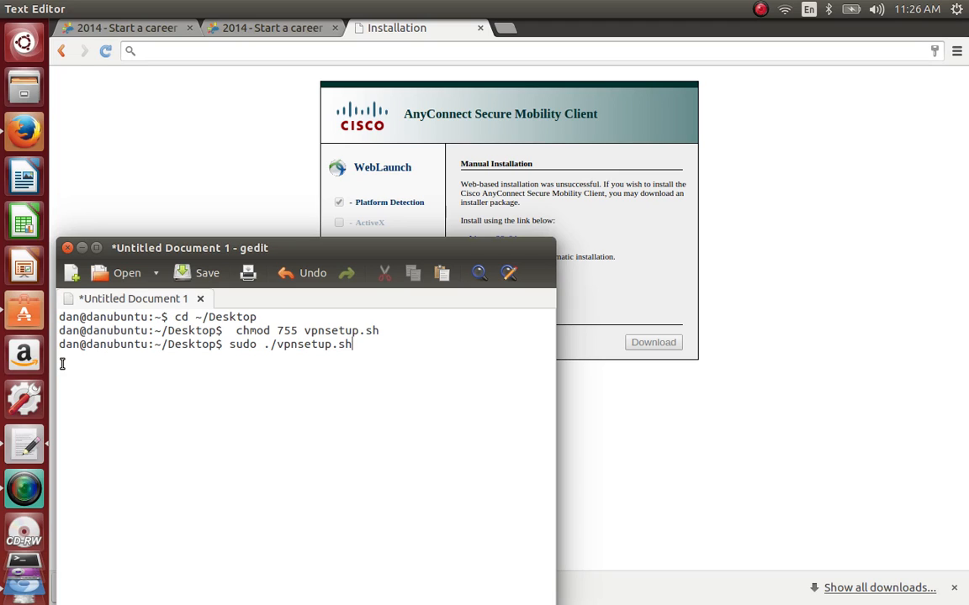
mouse_move(188, 345)
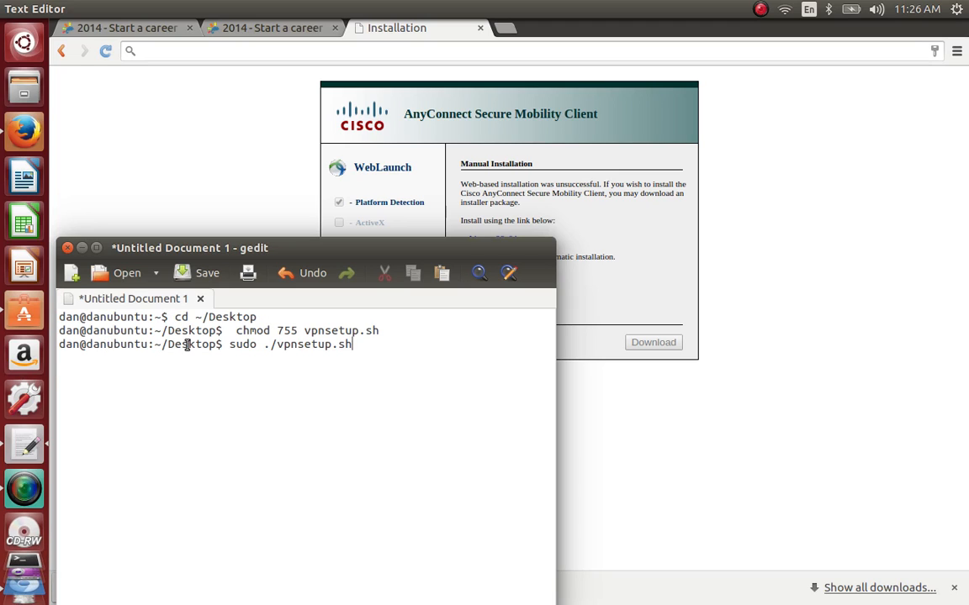
mouse_move(128, 368)
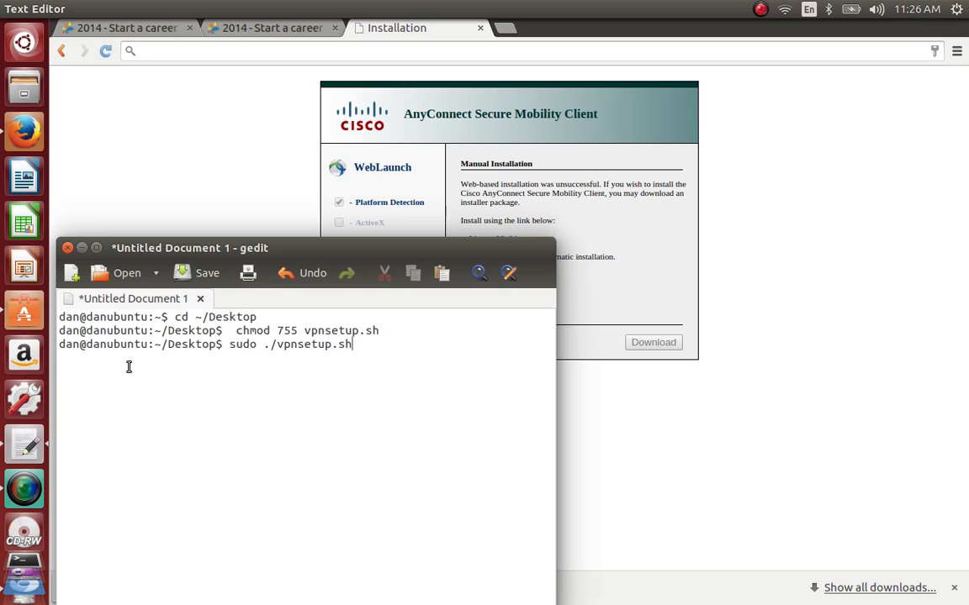
mouse_move(128, 366)
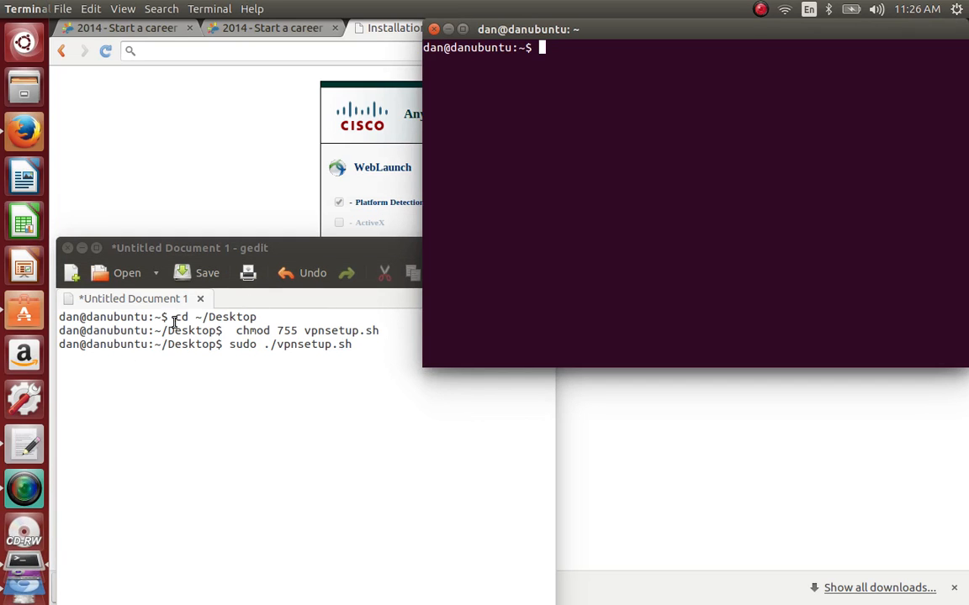
Step: Change to ~/Desktop and make vpnsetup.sh executable with chmod 755
double_click(214, 316)
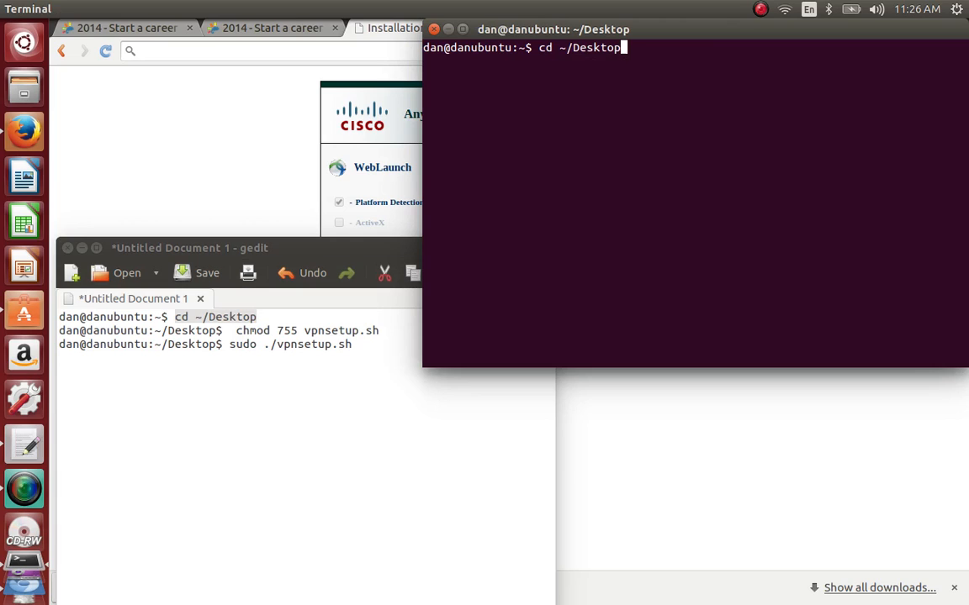
key("Return")
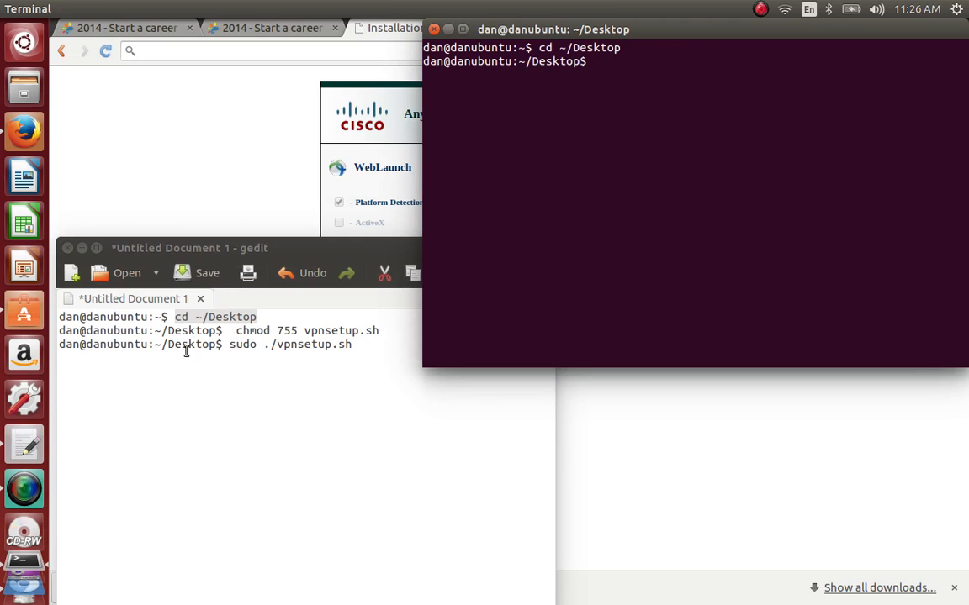
left_click(182, 331)
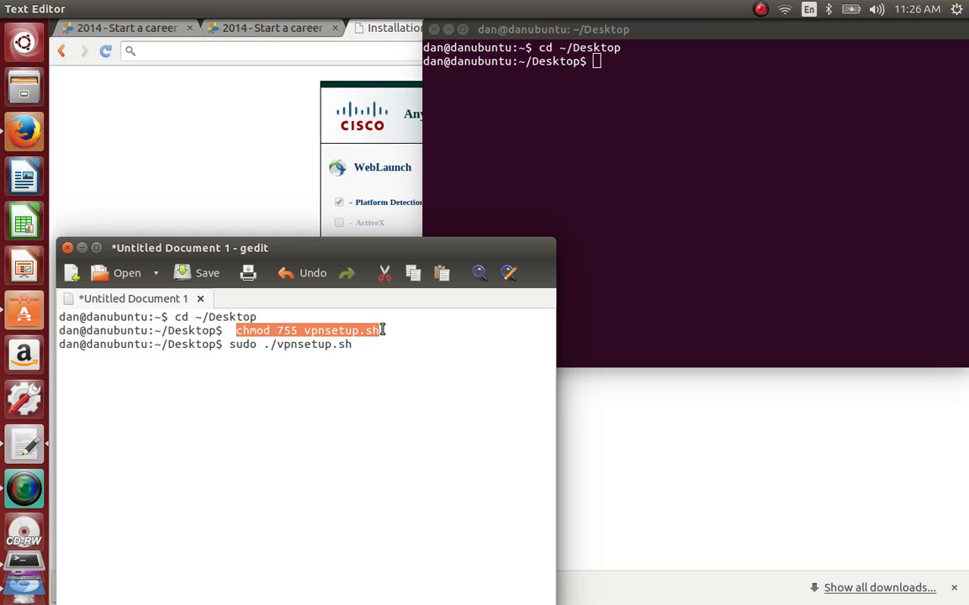
mouse_move(406, 396)
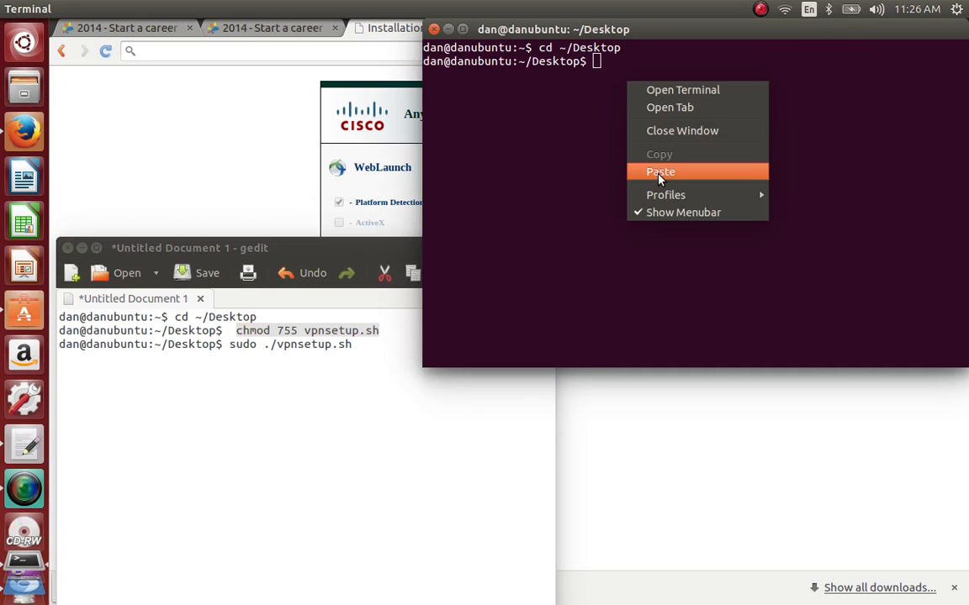
left_click(660, 171)
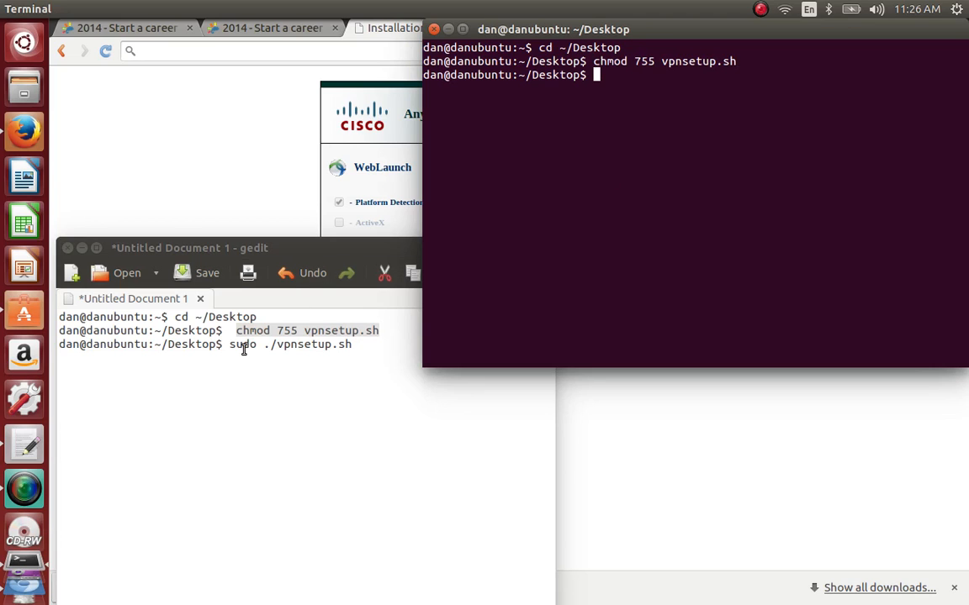
Step: Run sudo ./vpnsetup.sh and enter the password so the installer finishes
triple_click(290, 344)
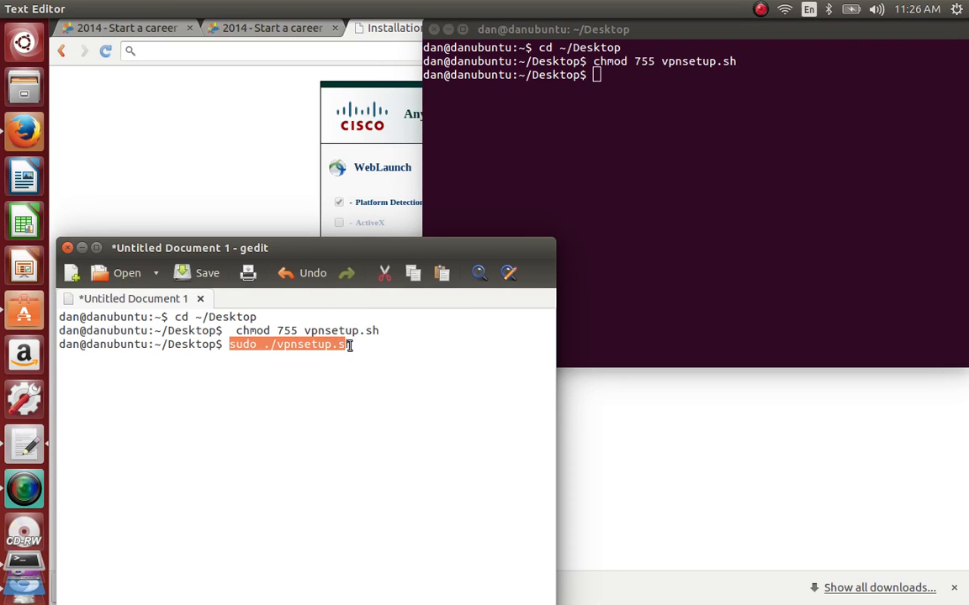
right_click(344, 345)
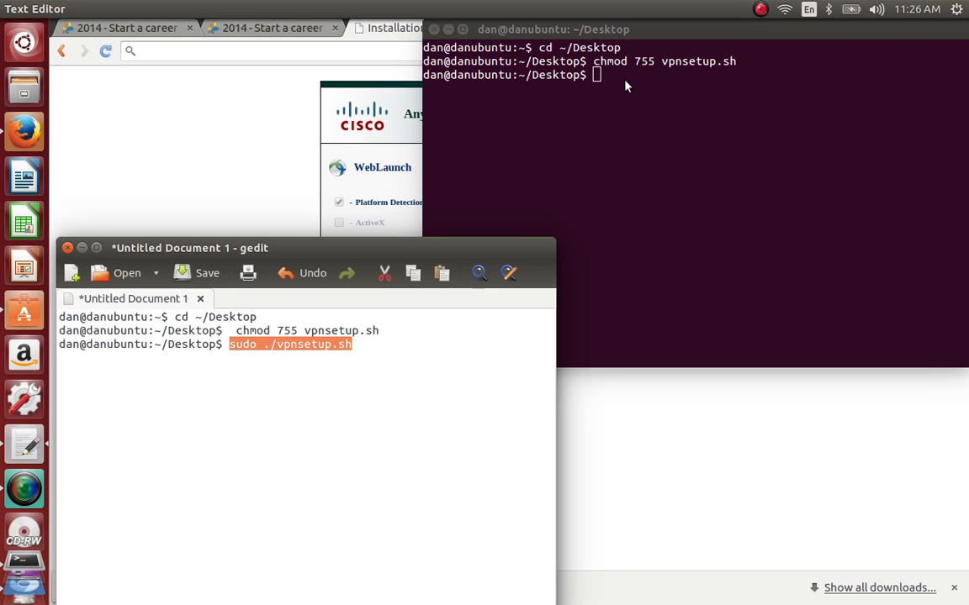
key("Return")
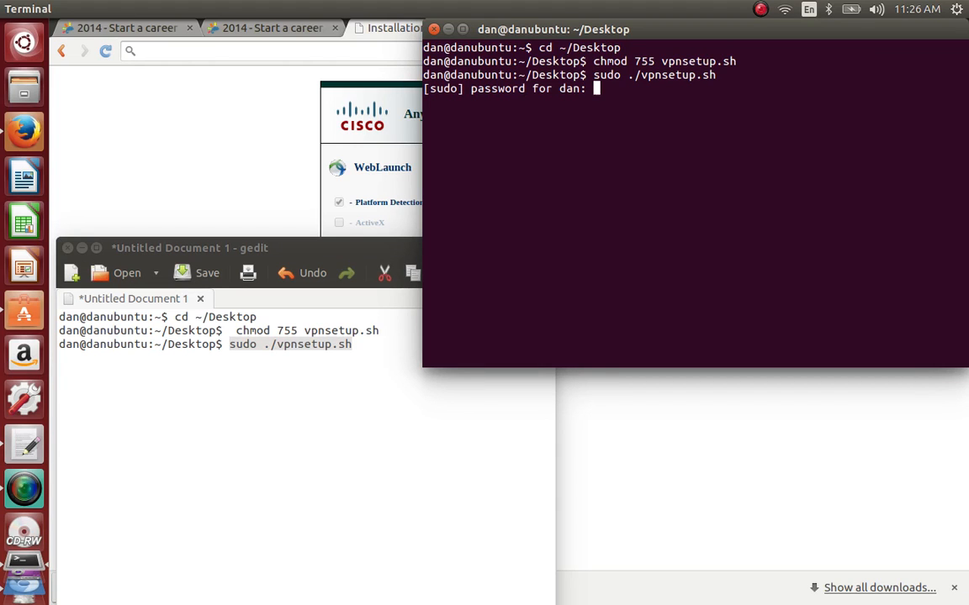
key("Return")
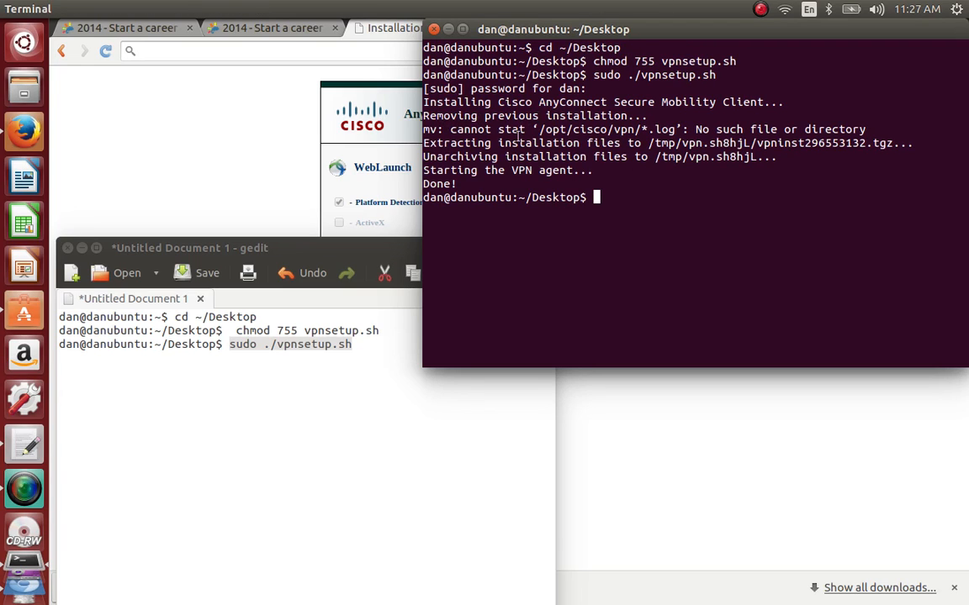
mouse_move(24, 42)
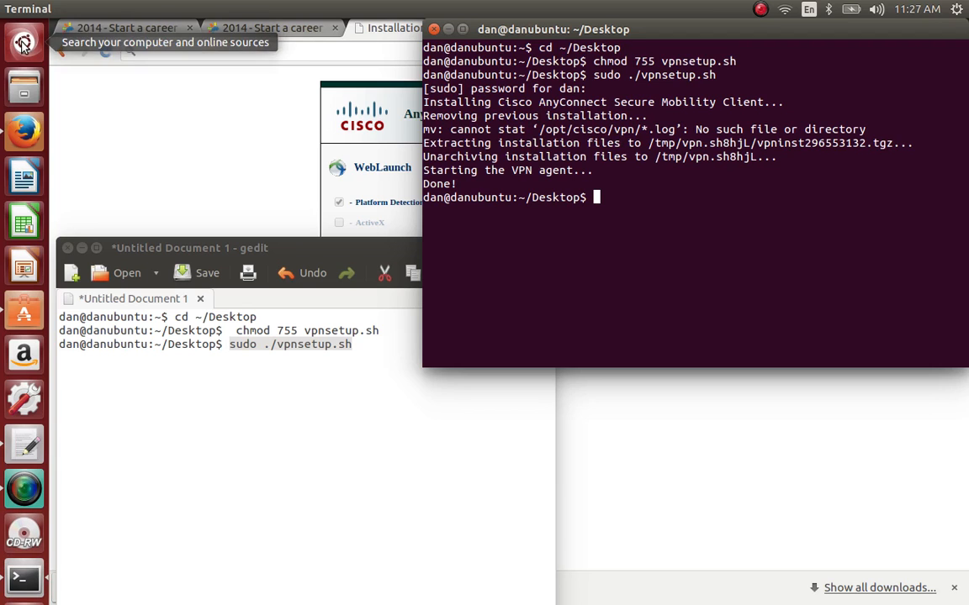
Step: Search the Dash for 'any' and launch Cisco AnyConnect Secure Mobility Client
type("any")
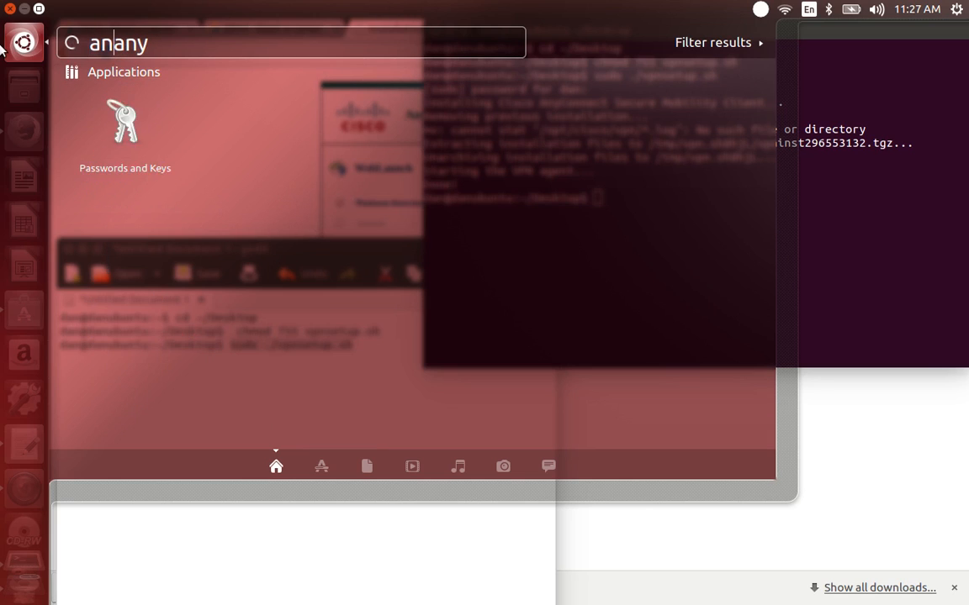
key("BackSpace")
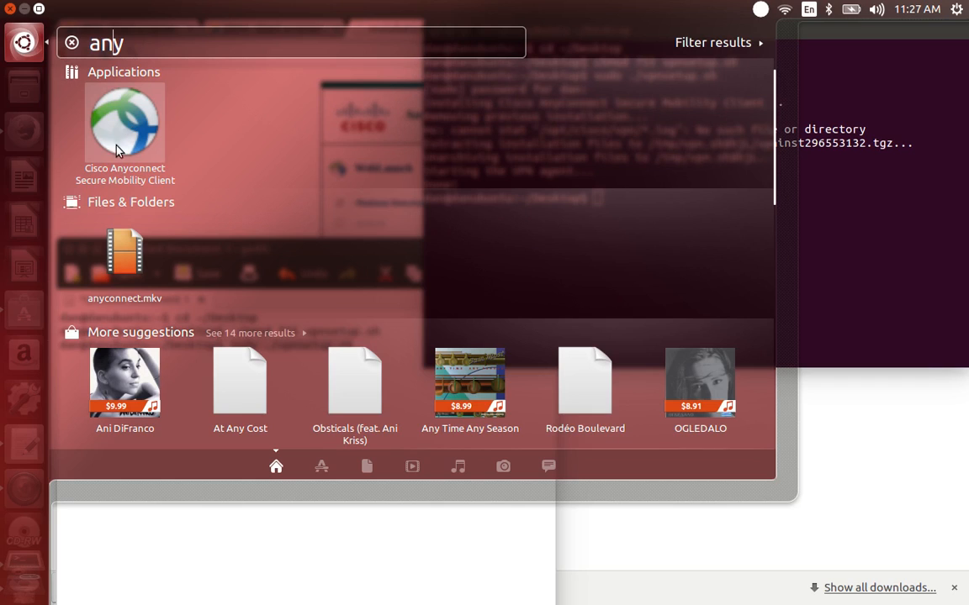
mouse_move(211, 137)
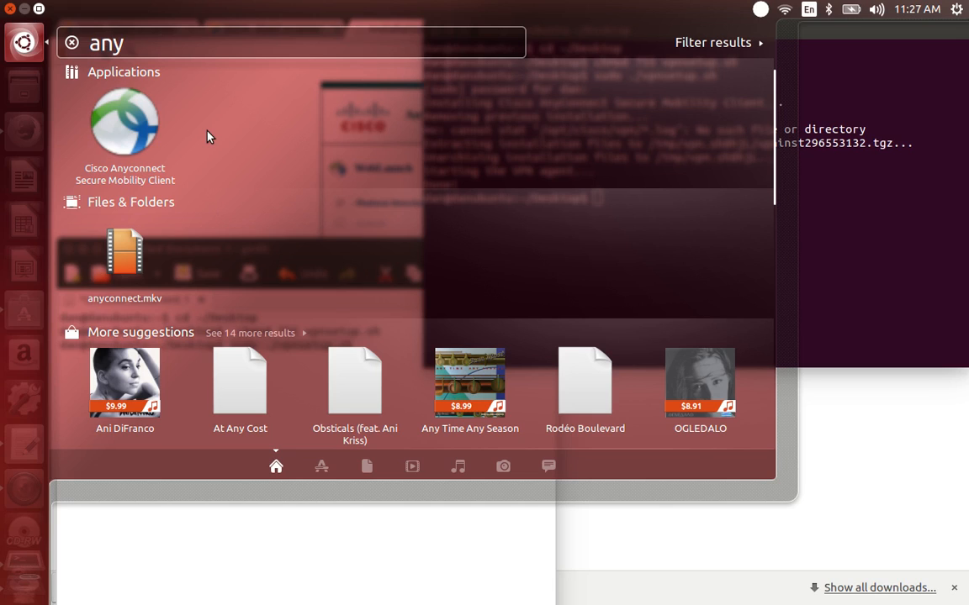
mouse_move(759, 14)
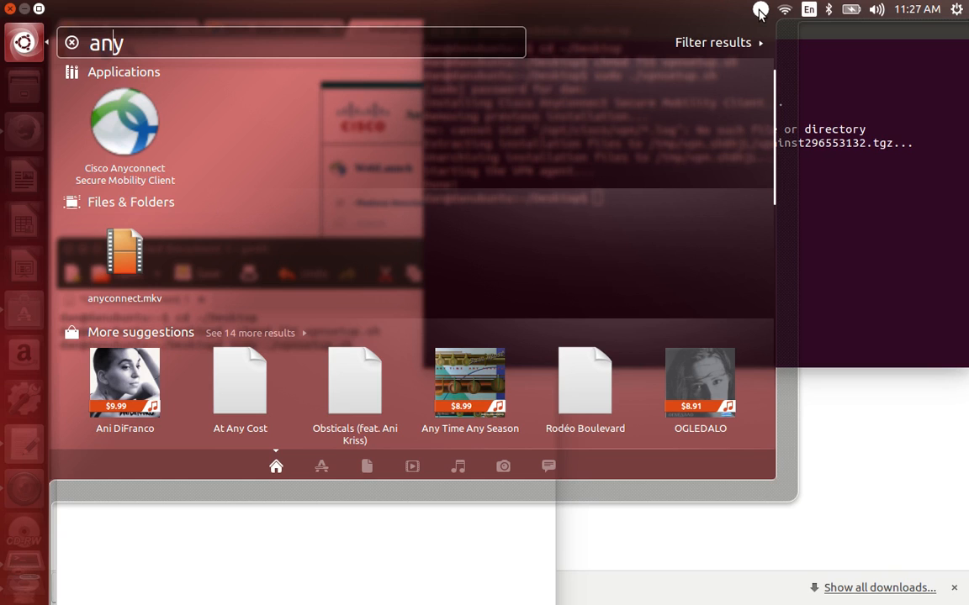
mouse_move(828, 79)
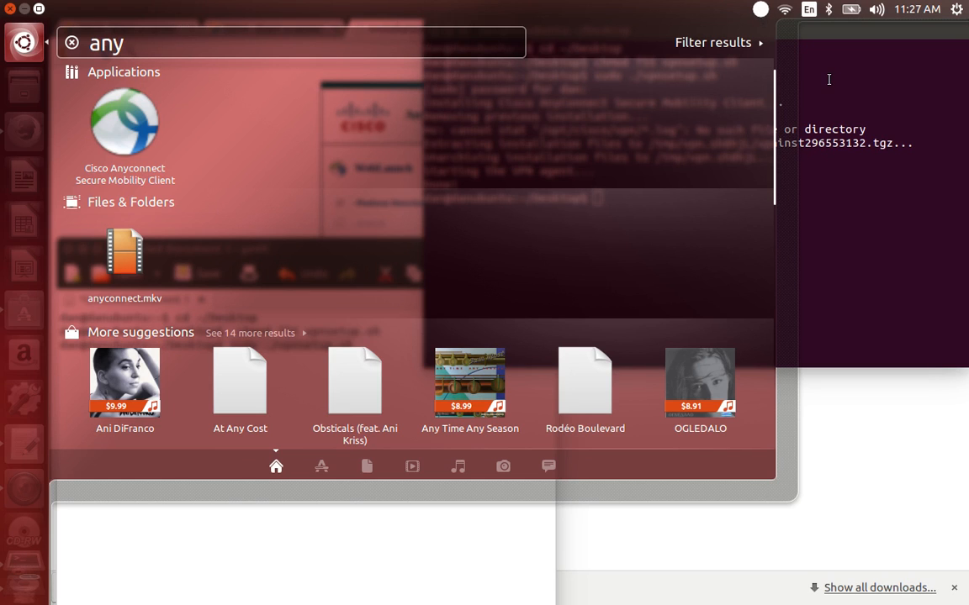
left_click(760, 9)
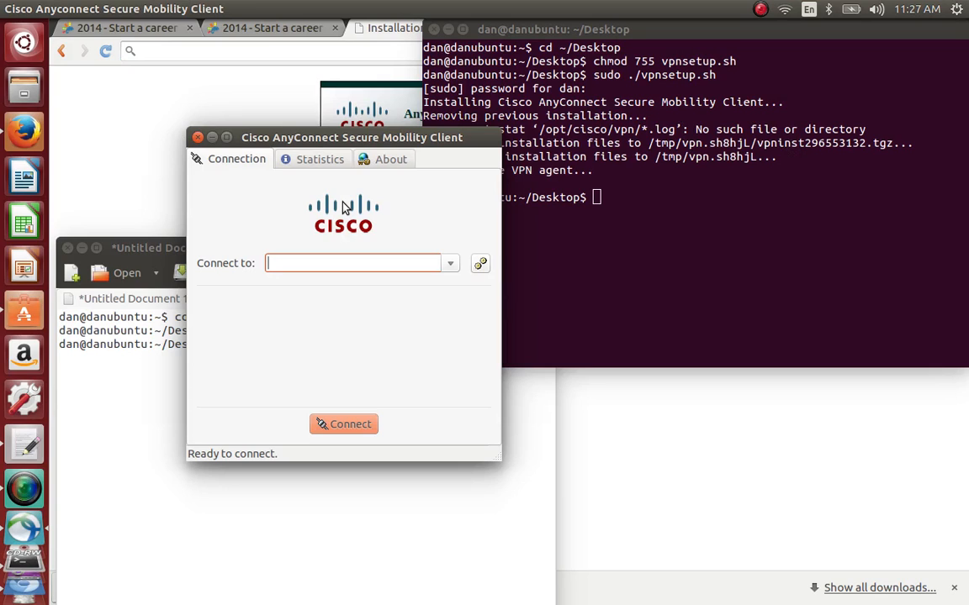
mouse_move(313, 212)
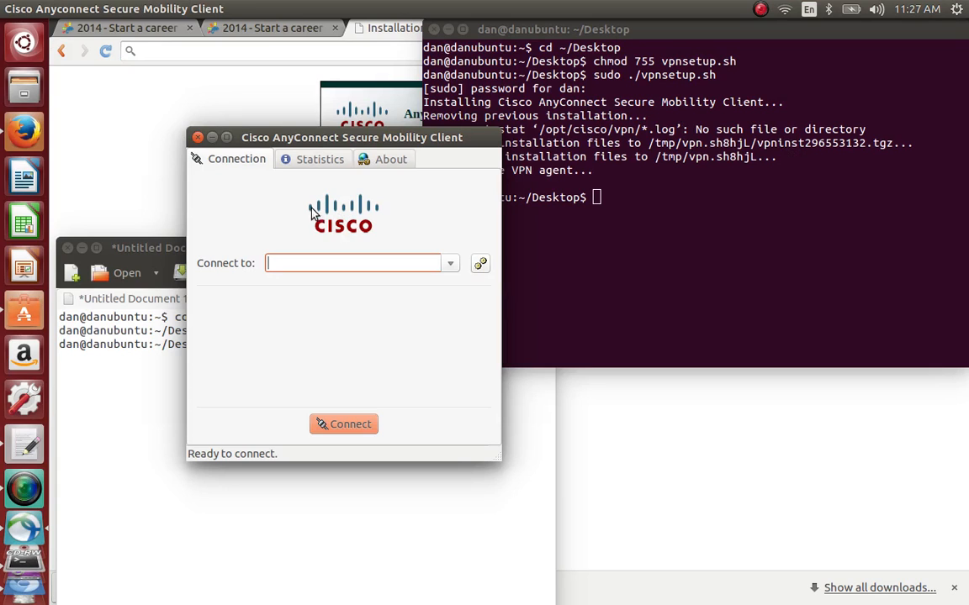
mouse_move(222, 122)
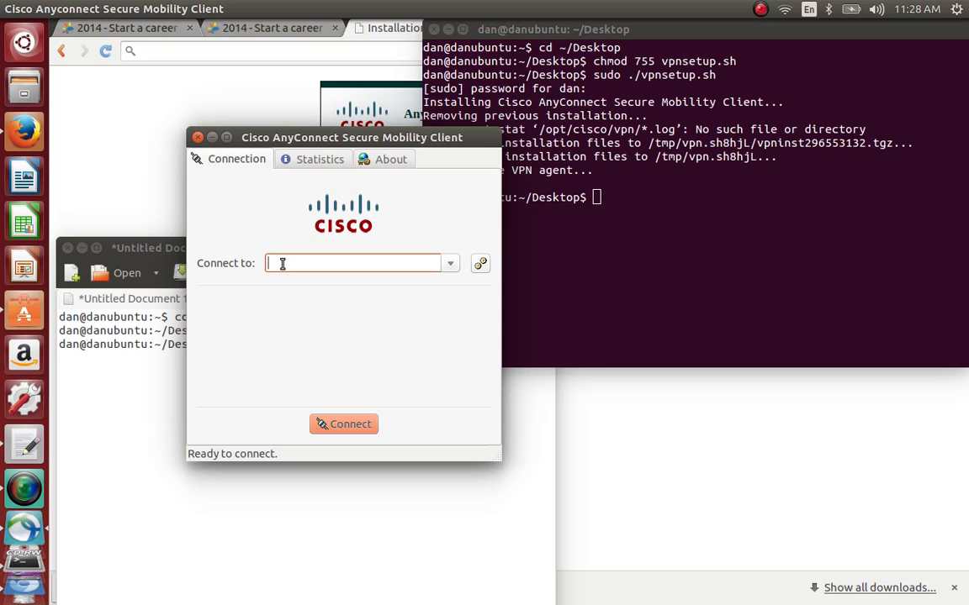
mouse_move(798, 551)
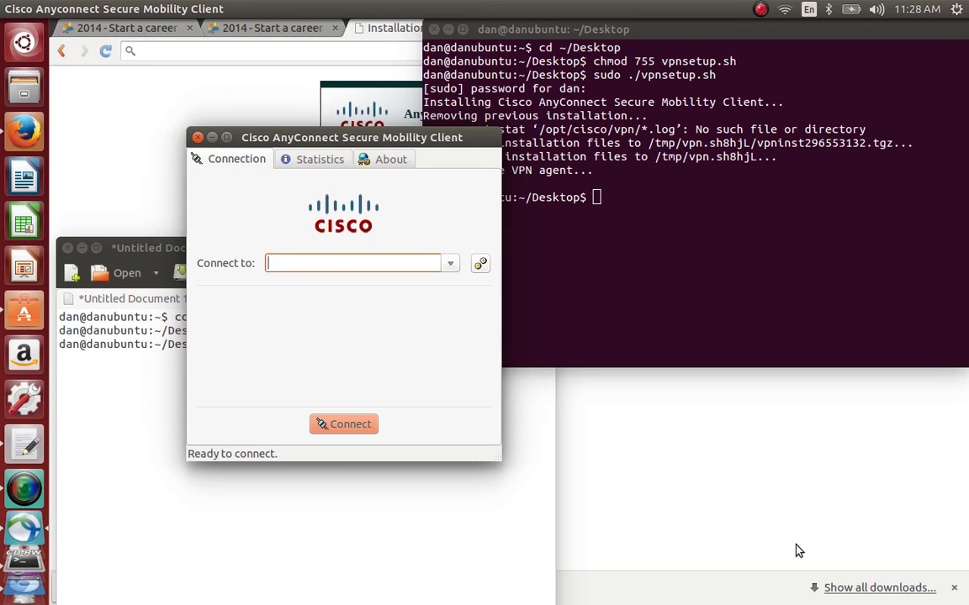
mouse_move(301, 227)
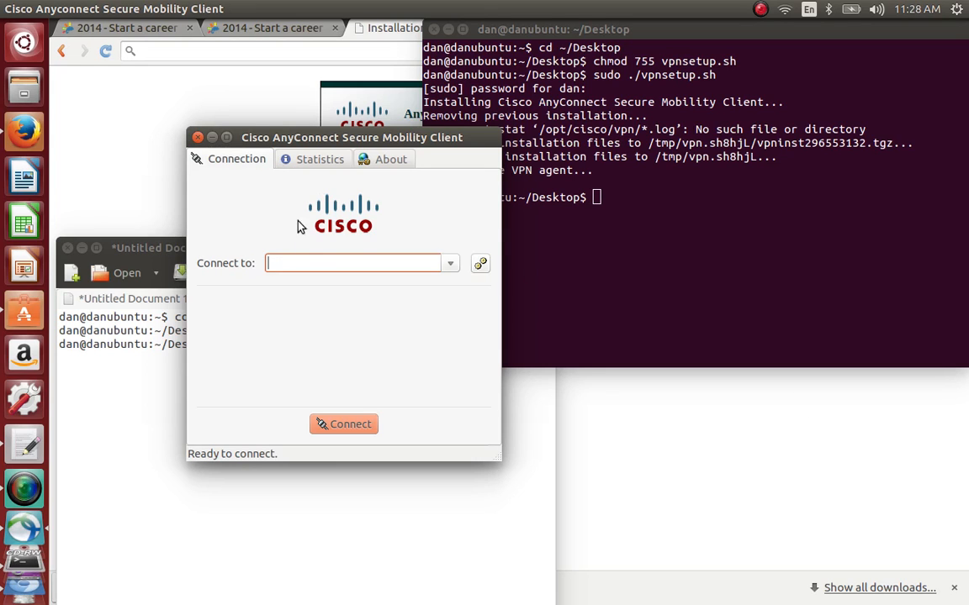
mouse_move(331, 281)
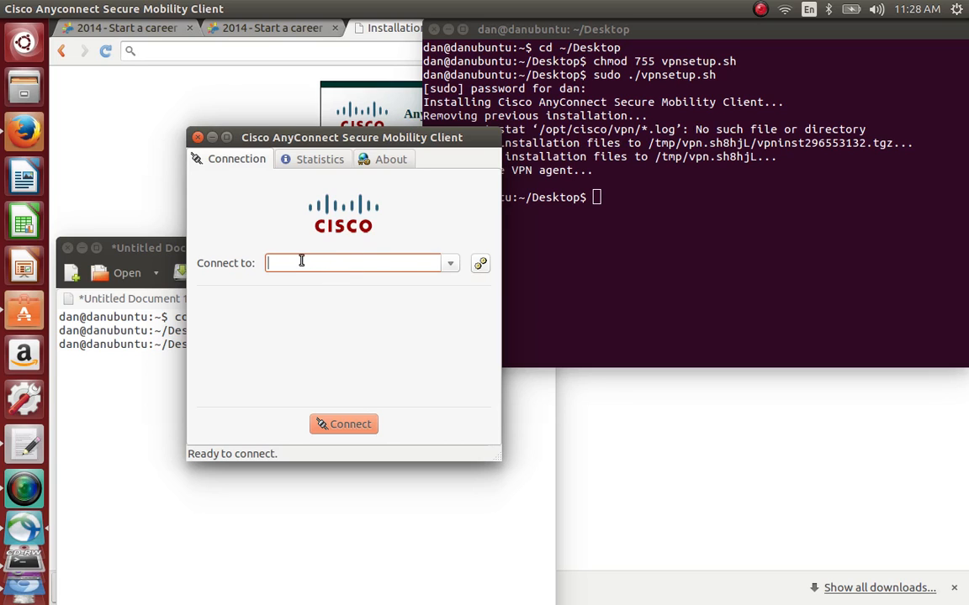
mouse_move(344, 424)
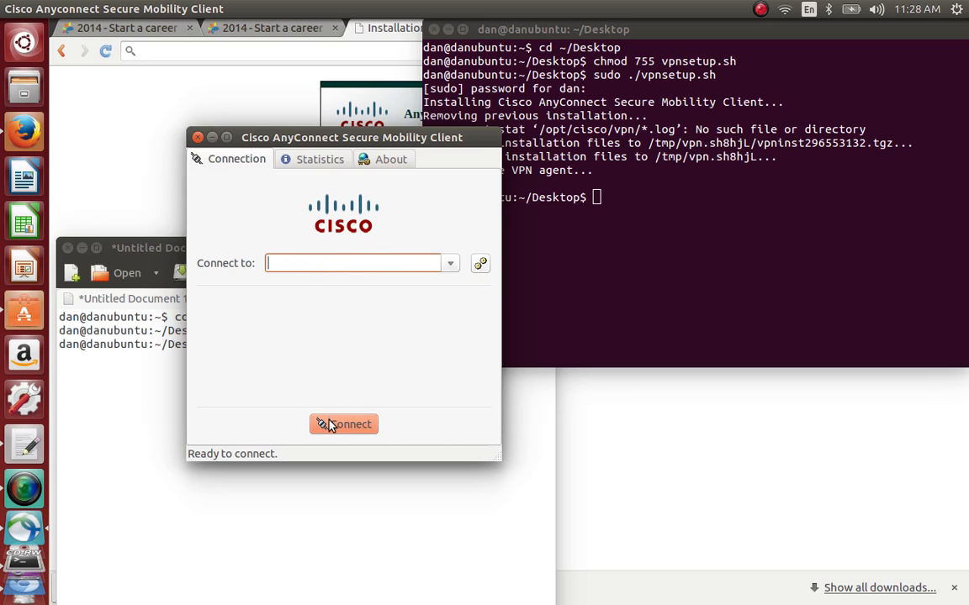
mouse_move(330, 331)
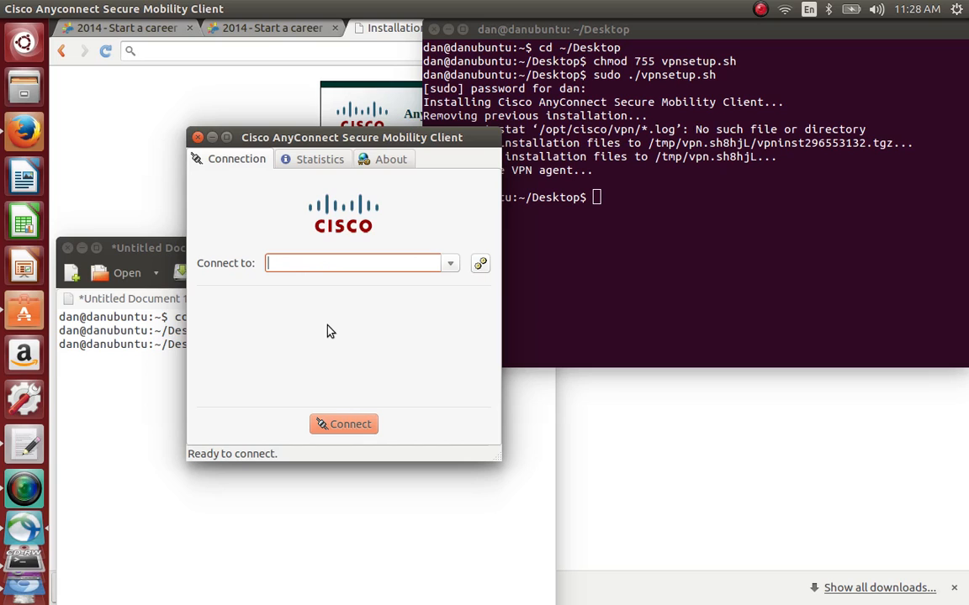
mouse_move(365, 315)
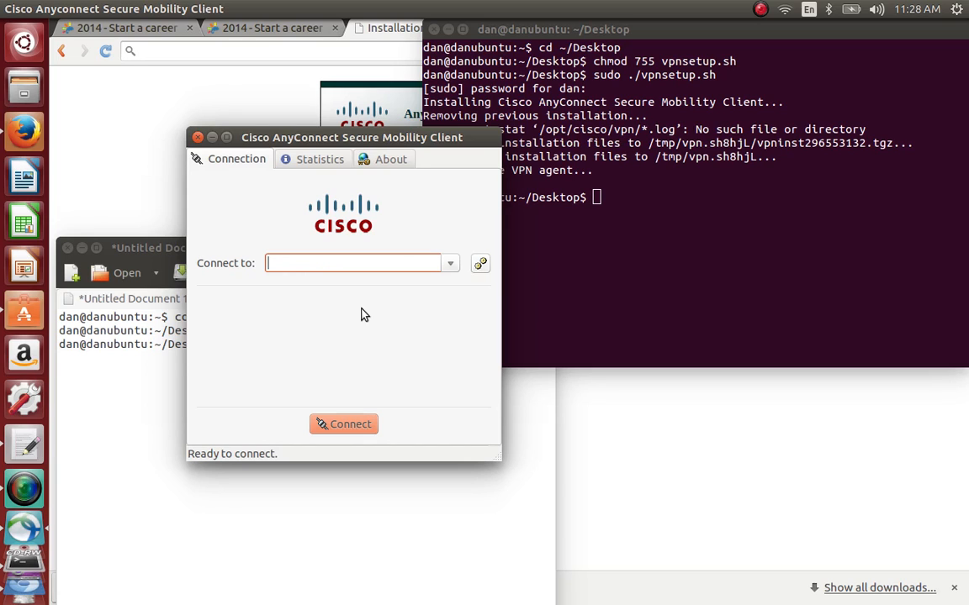
mouse_move(273, 354)
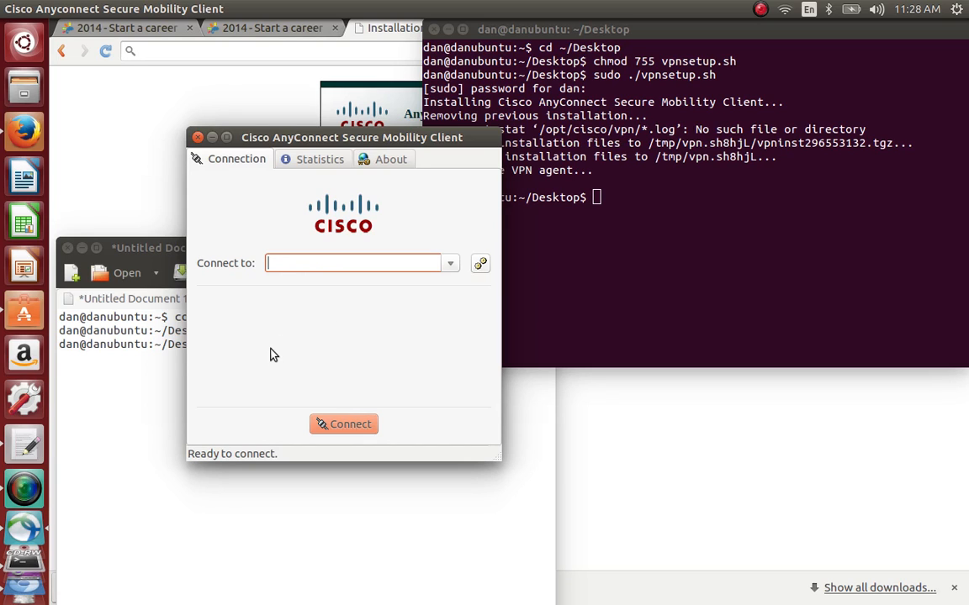
mouse_move(311, 340)
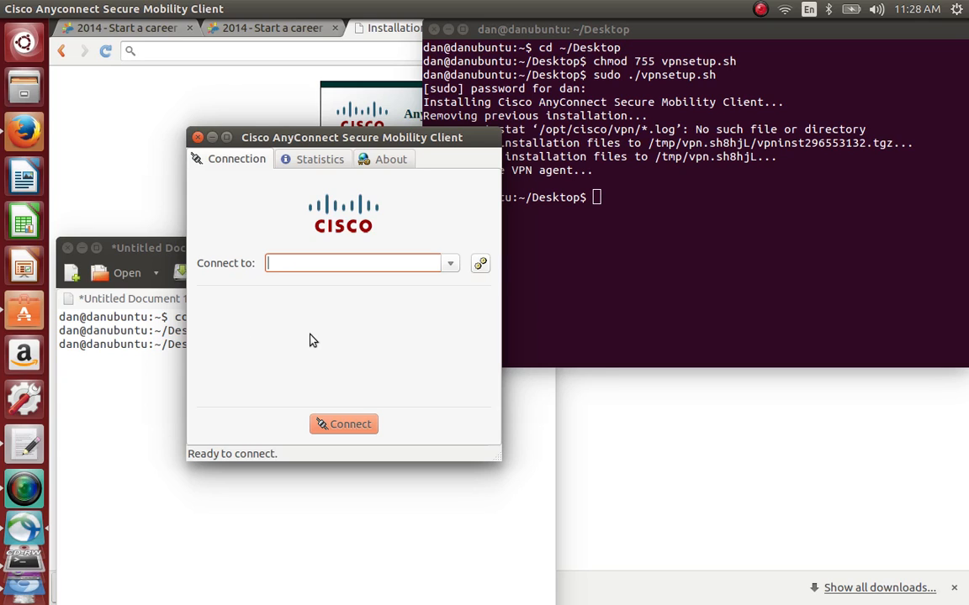
mouse_move(274, 393)
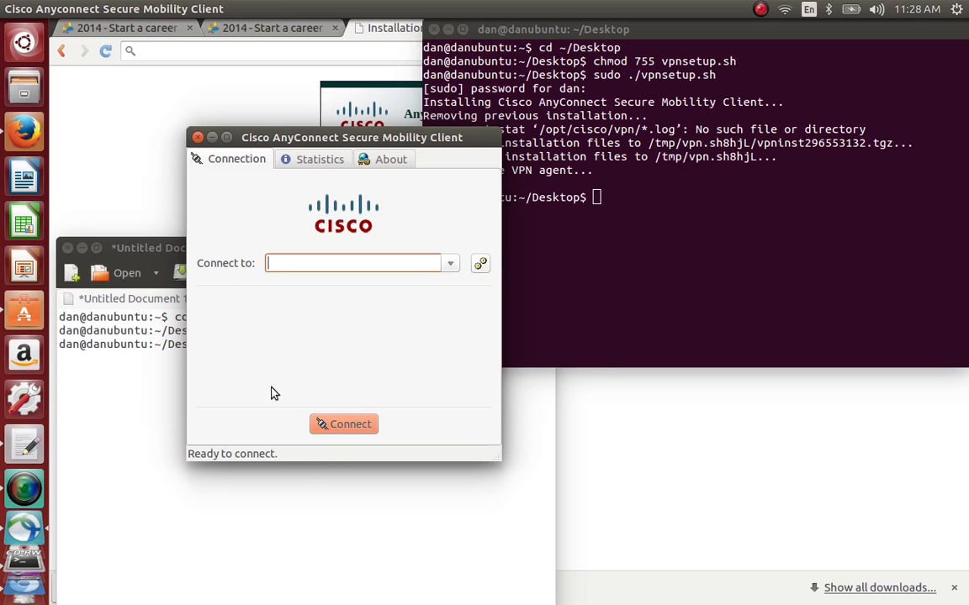
mouse_move(333, 355)
type("remot")
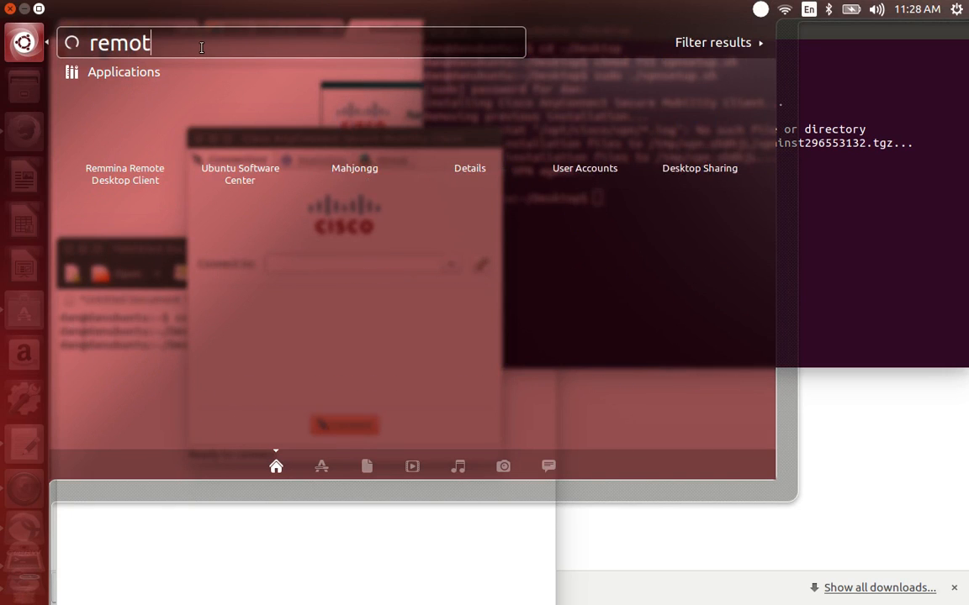
Step: Search 'remote' to list Remmina Remote Desktop Client and Desktop Sharing
type("e")
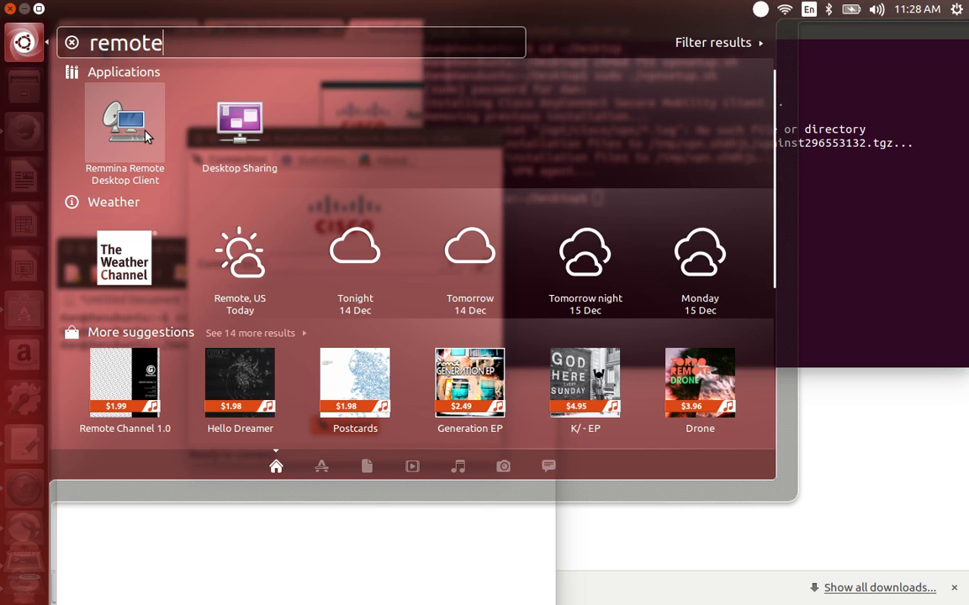
mouse_move(891, 415)
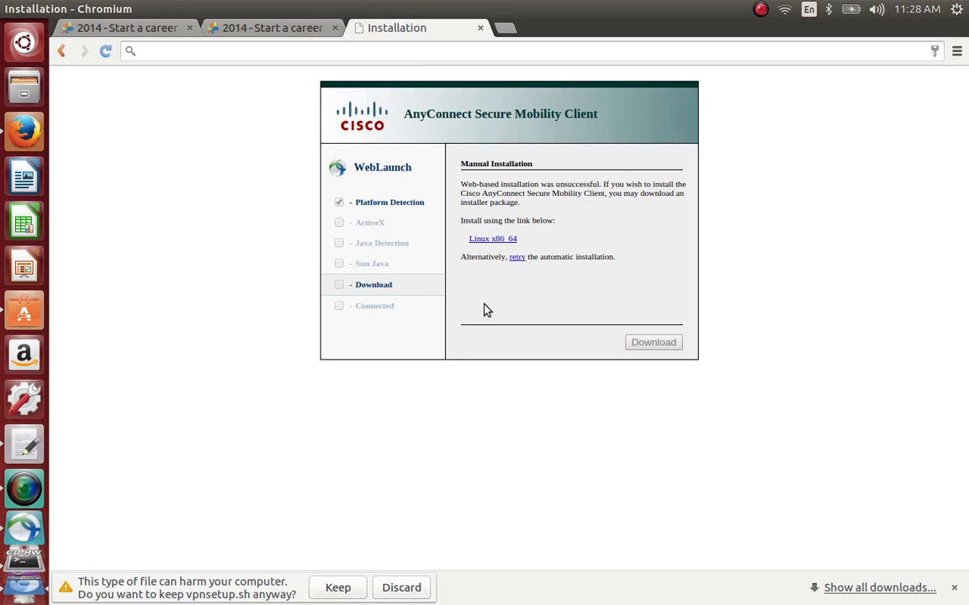
mouse_move(603, 91)
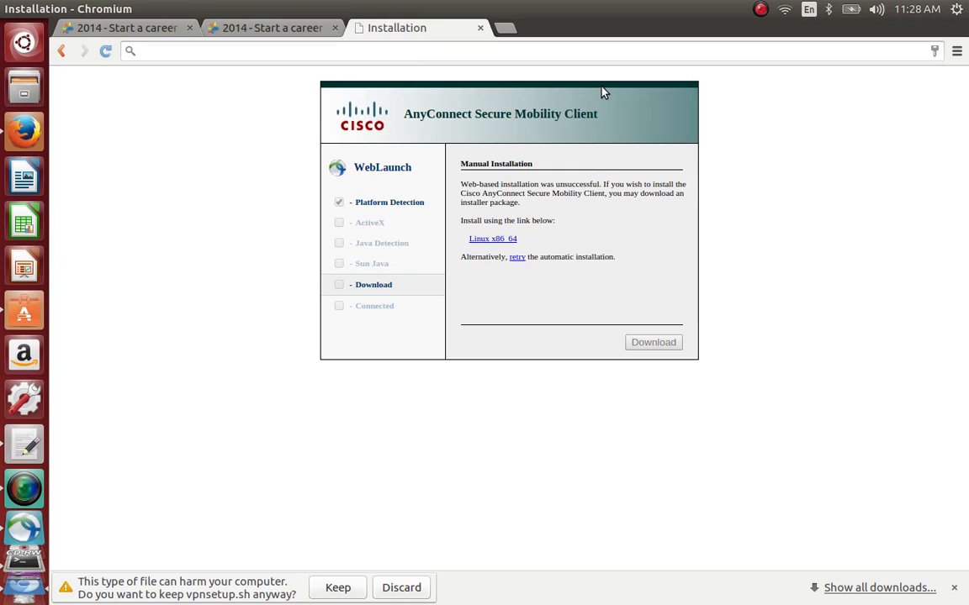
mouse_move(538, 240)
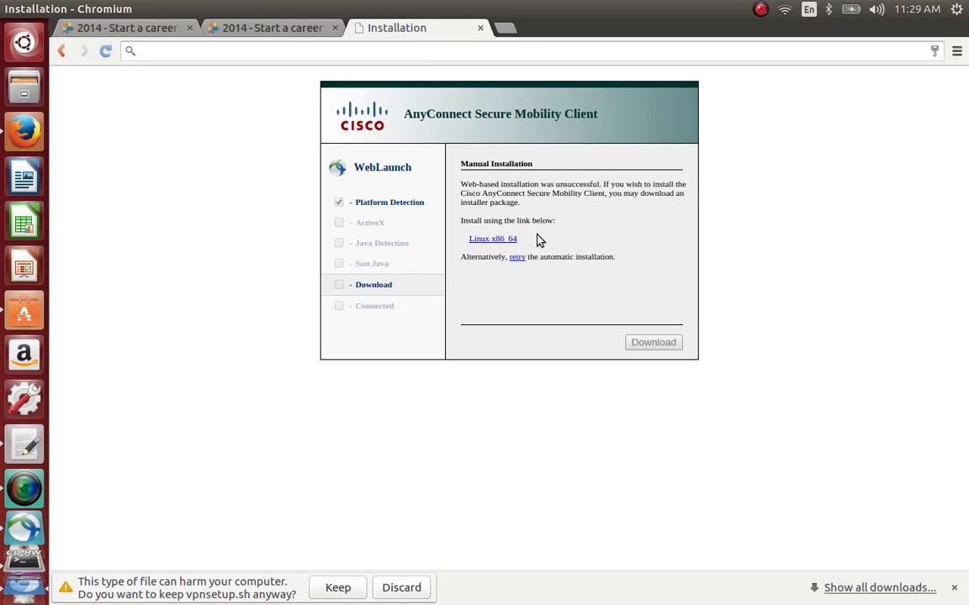
mouse_move(691, 72)
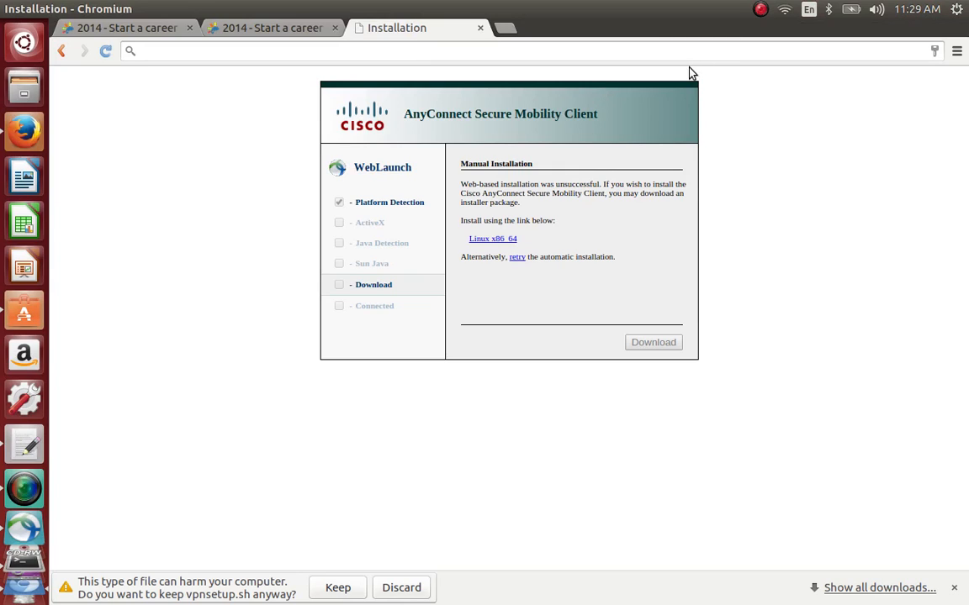
mouse_move(647, 75)
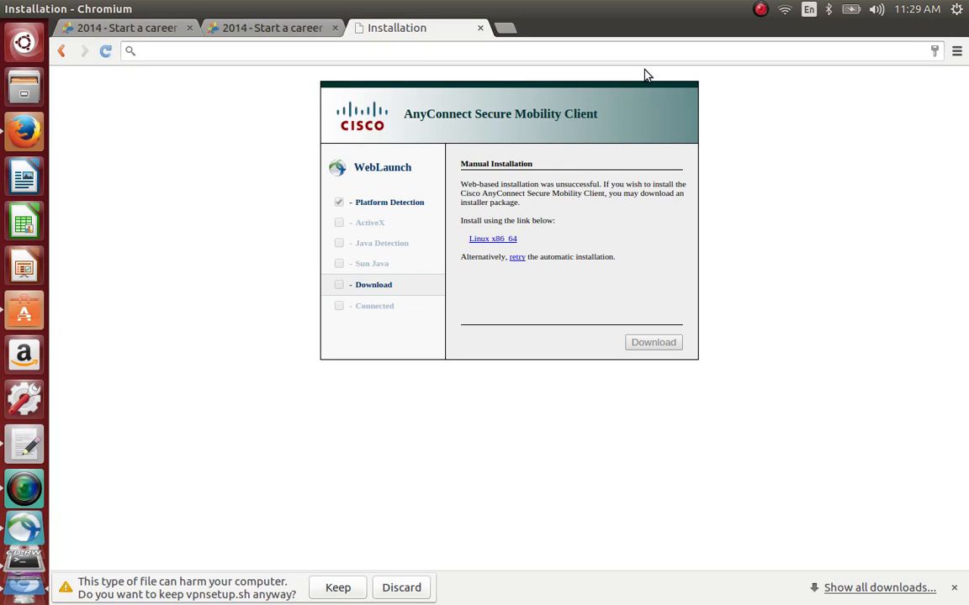
mouse_move(521, 37)
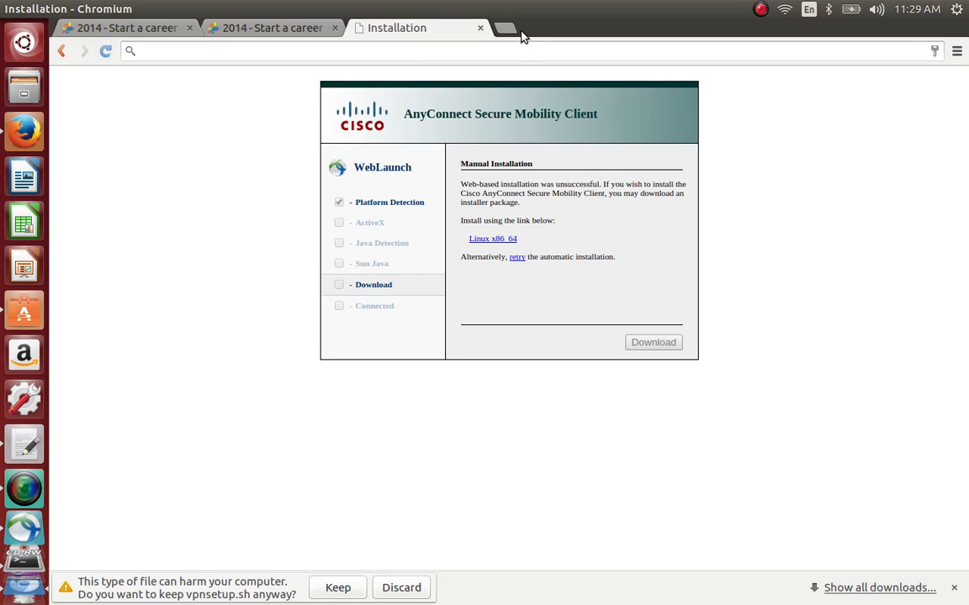
mouse_move(503, 27)
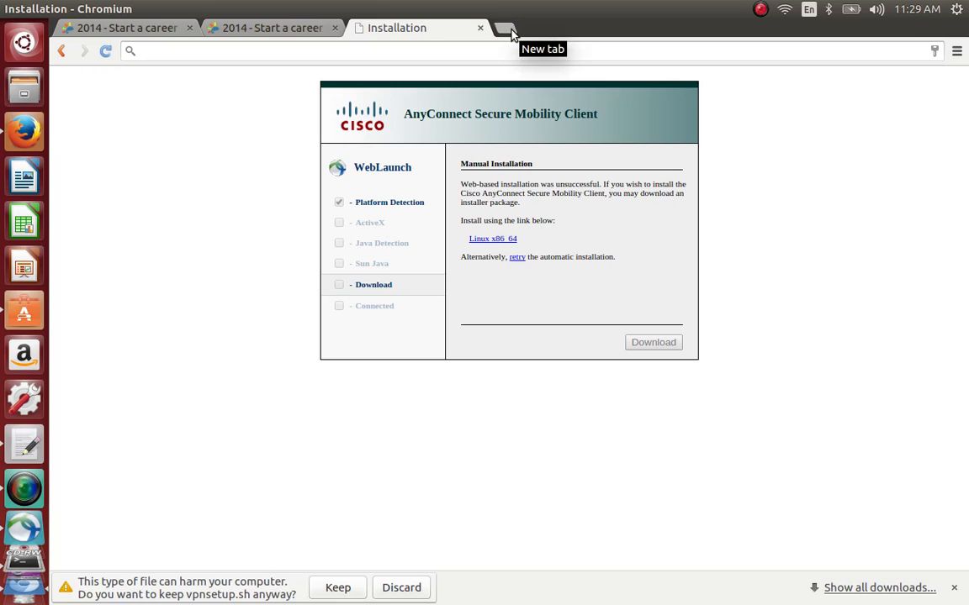
mouse_move(328, 221)
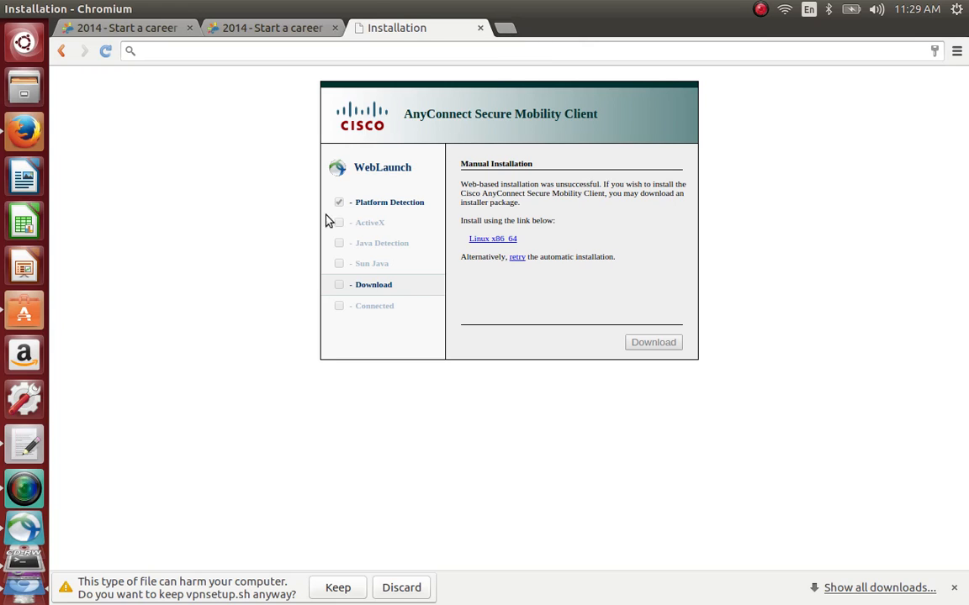
mouse_move(296, 250)
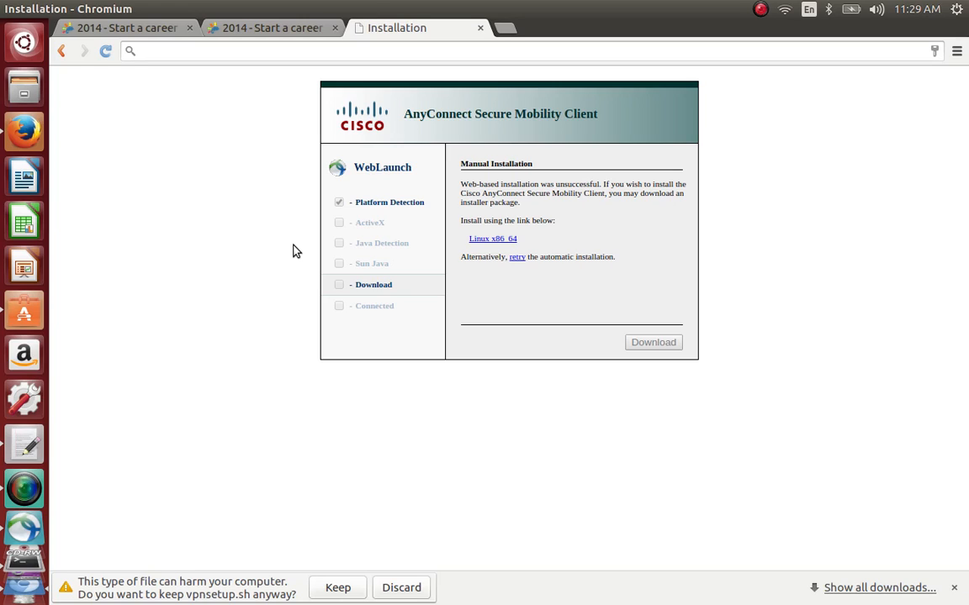
mouse_move(751, 14)
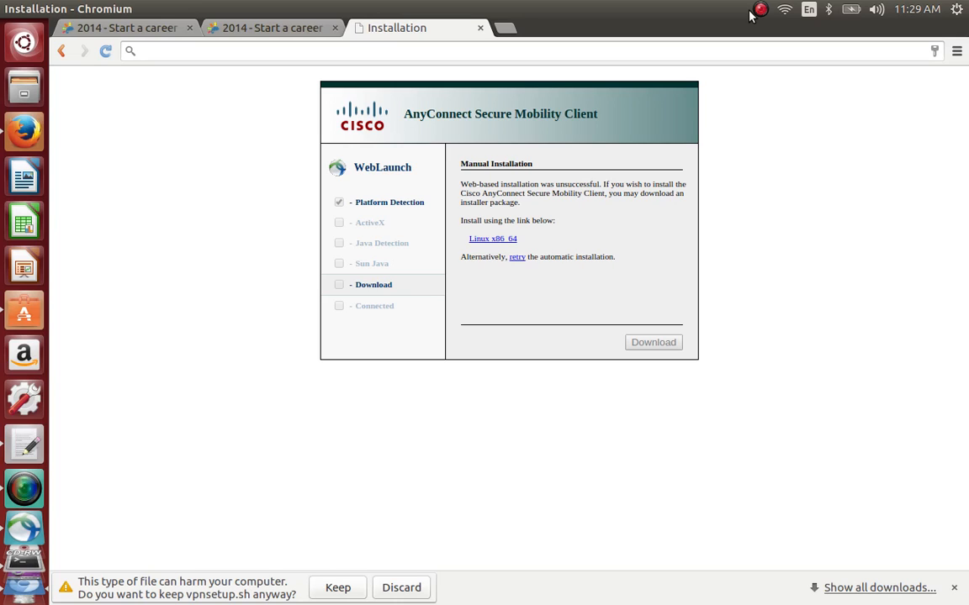
mouse_move(678, 96)
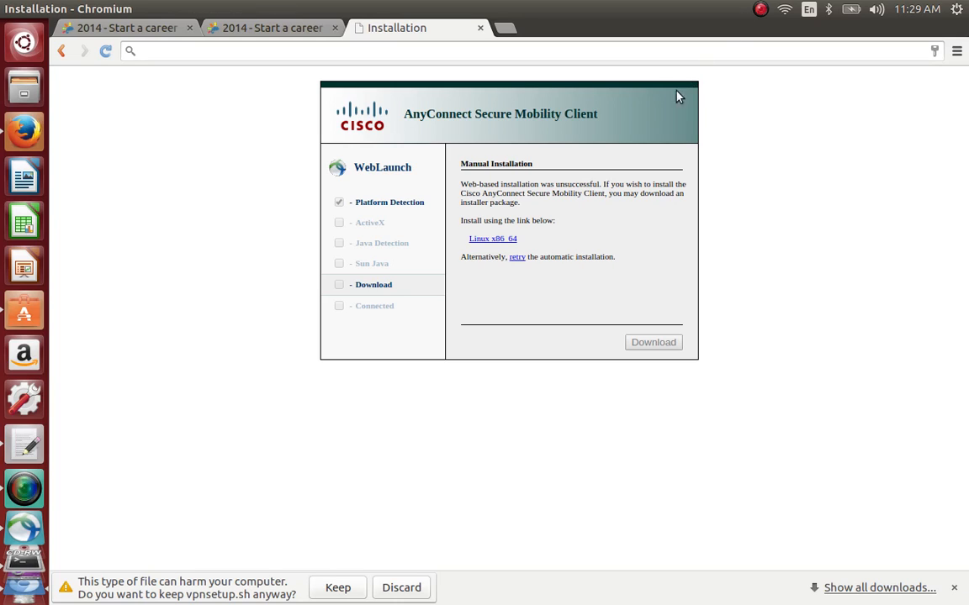
mouse_move(684, 44)
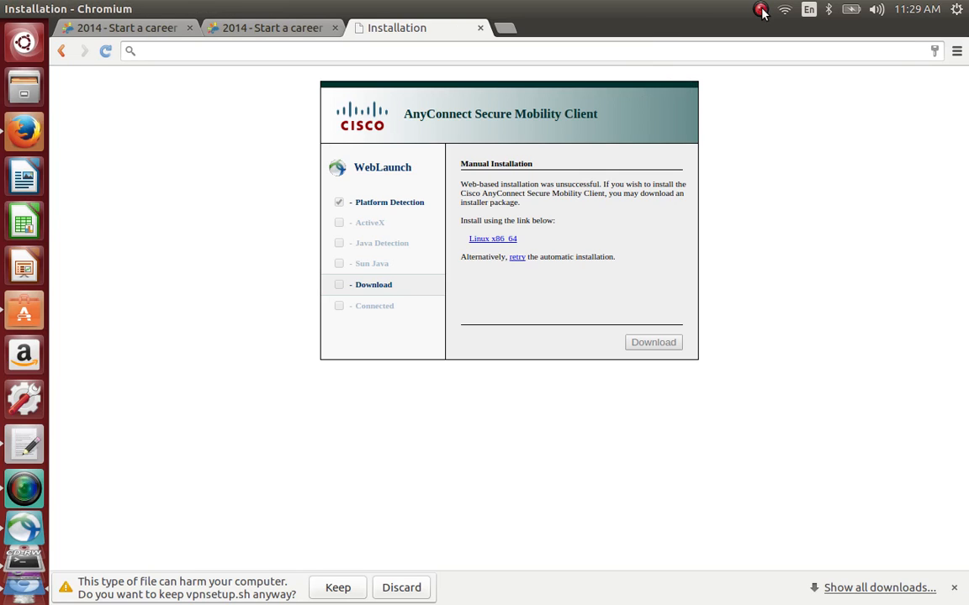
left_click(761, 9)
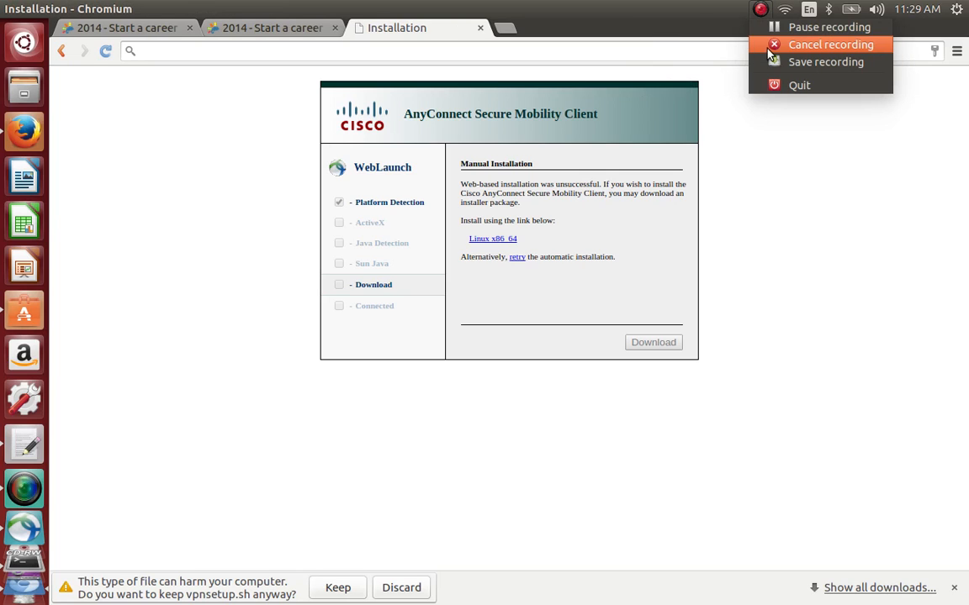